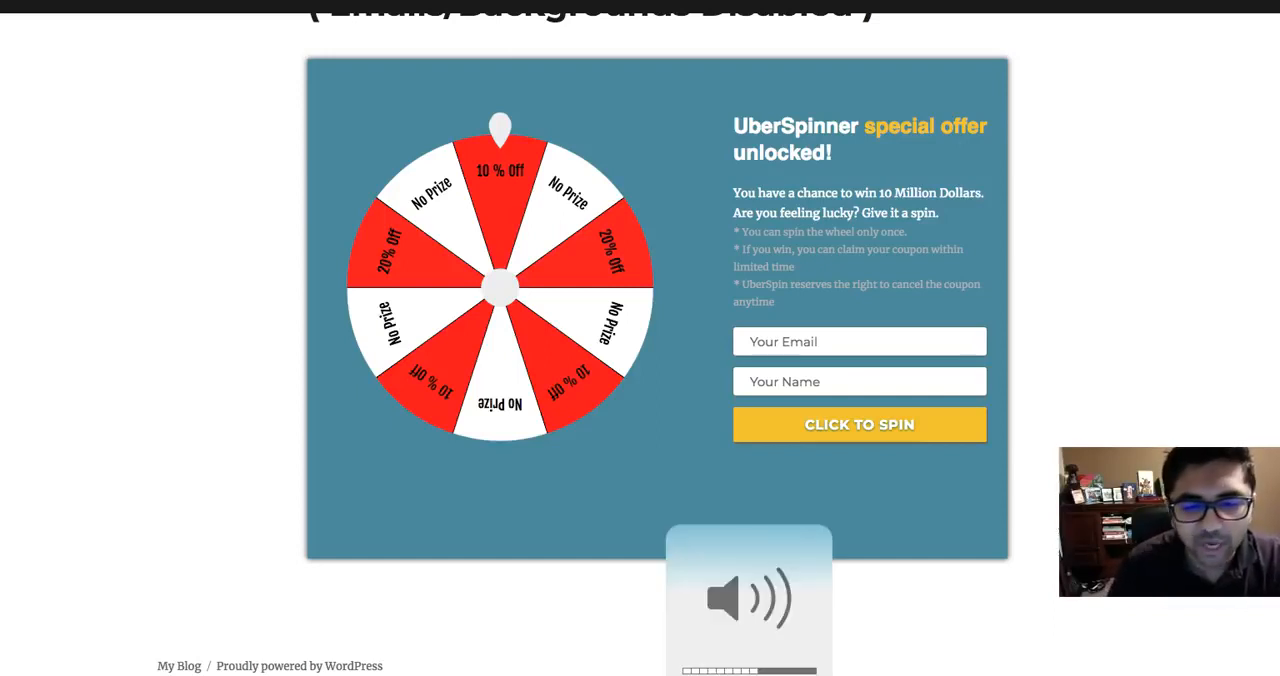
{"action": "left_click", "coordinate": [859, 341]}
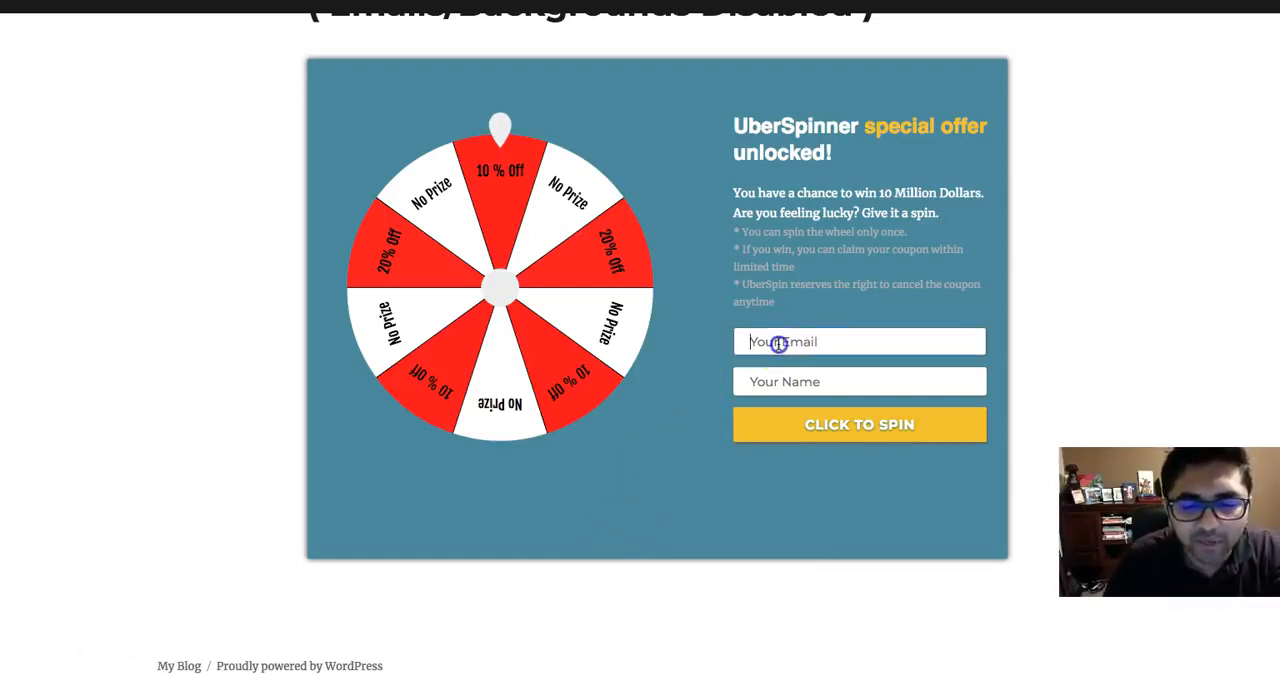
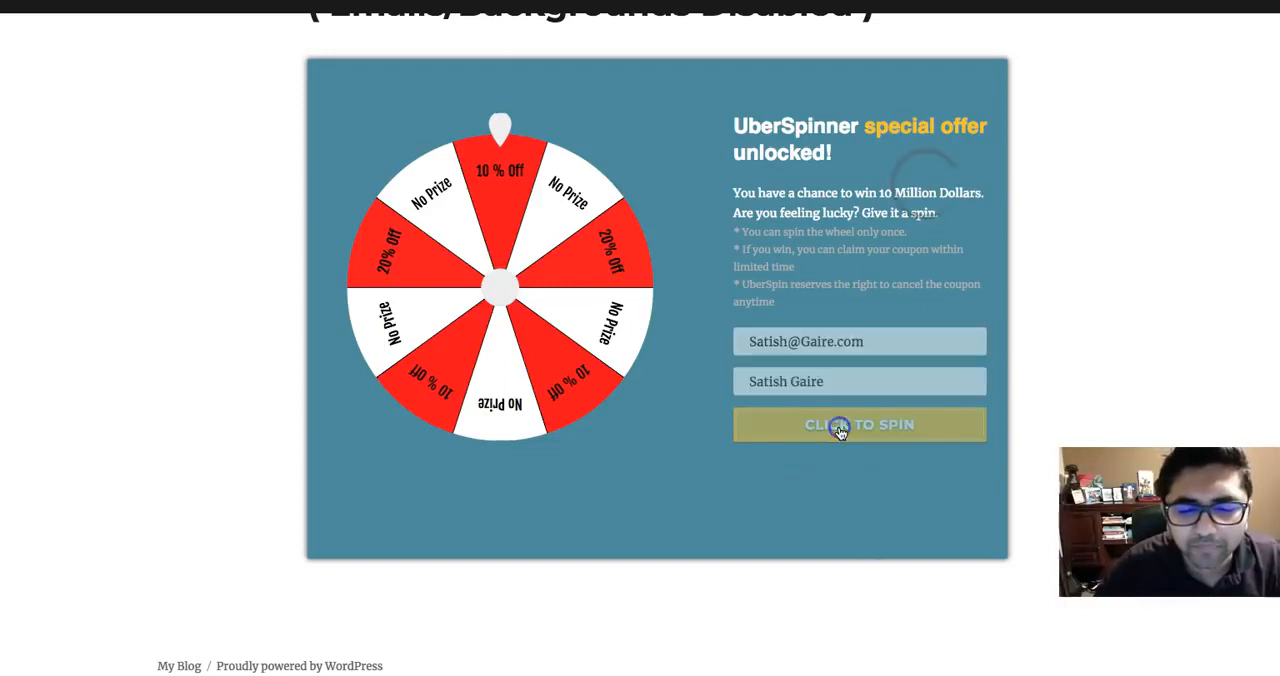
{"action": "left_click", "coordinate": [859, 424]}
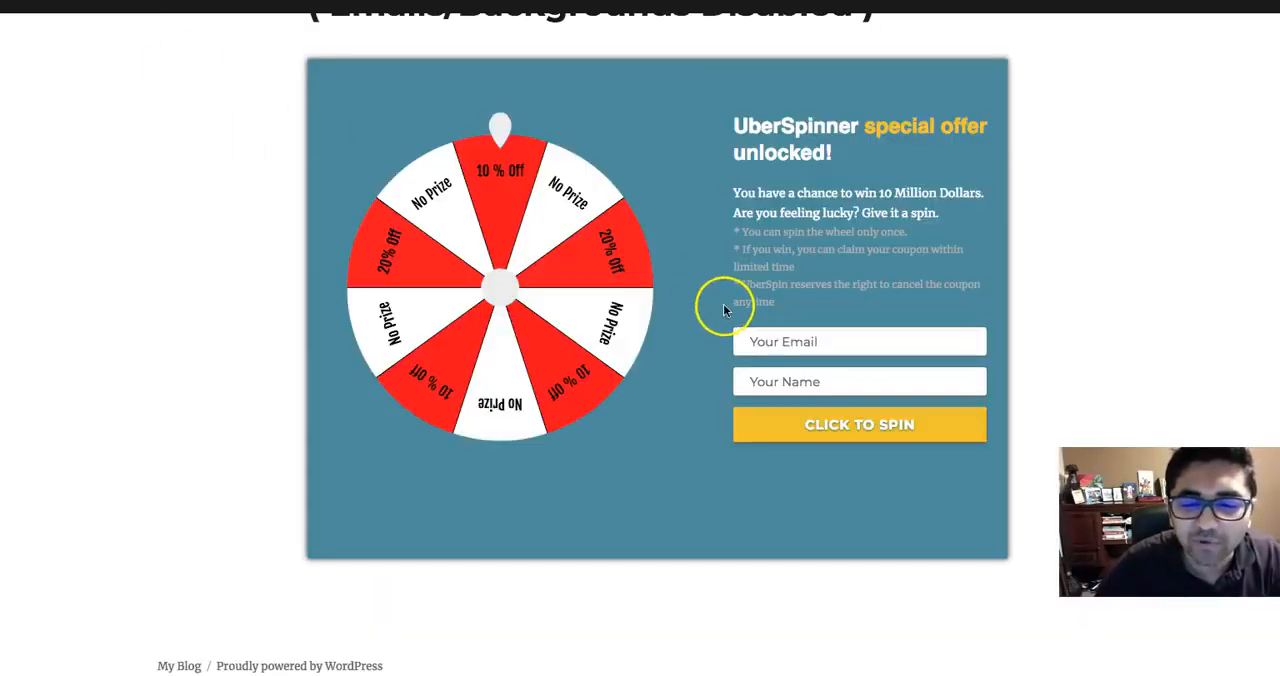
{"action": "mouse_move", "coordinate": [770, 328]}
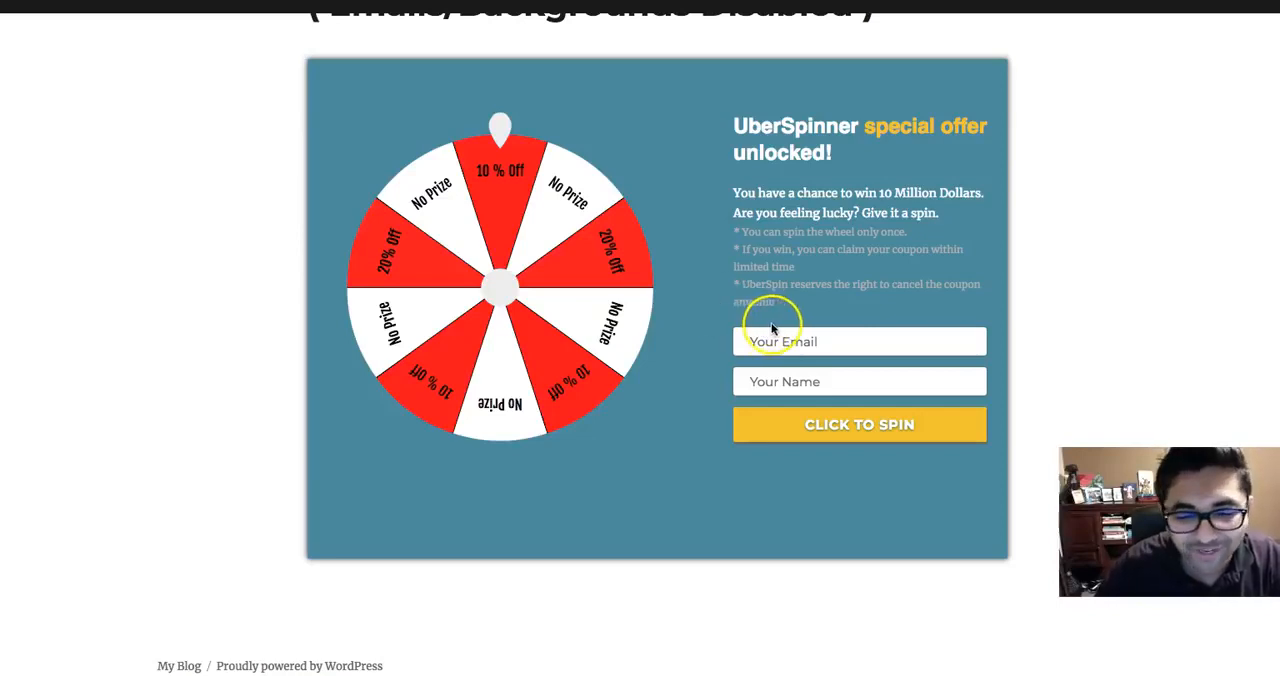
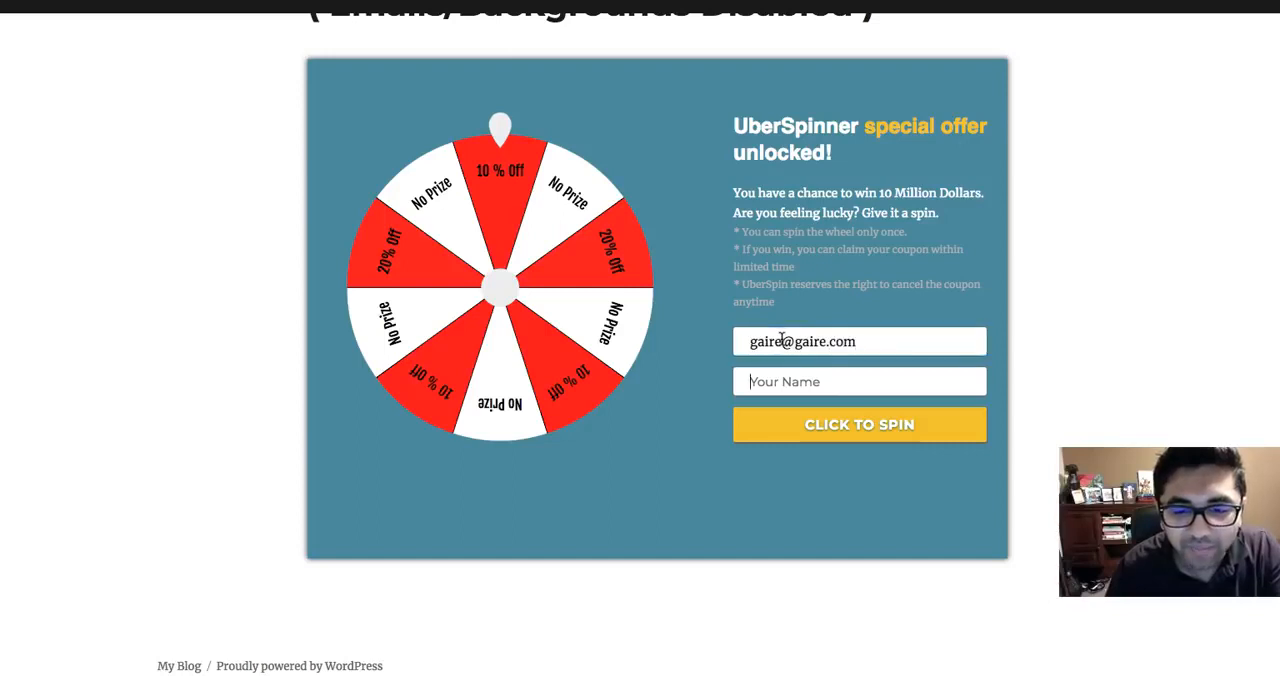
{"action": "type", "text": "satish"}
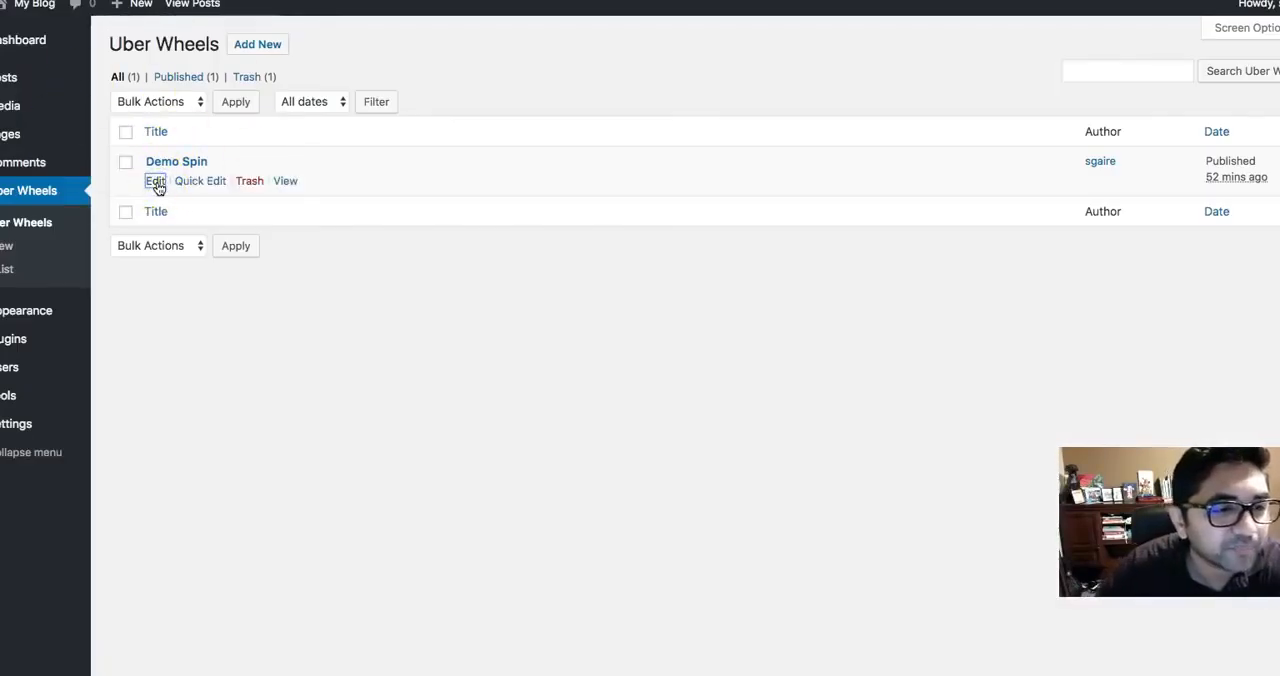
- Inspect Demo Spin's first prize section (10% Off), then return to the UberSpin Demo page
{"action": "left_click", "coordinate": [154, 181]}
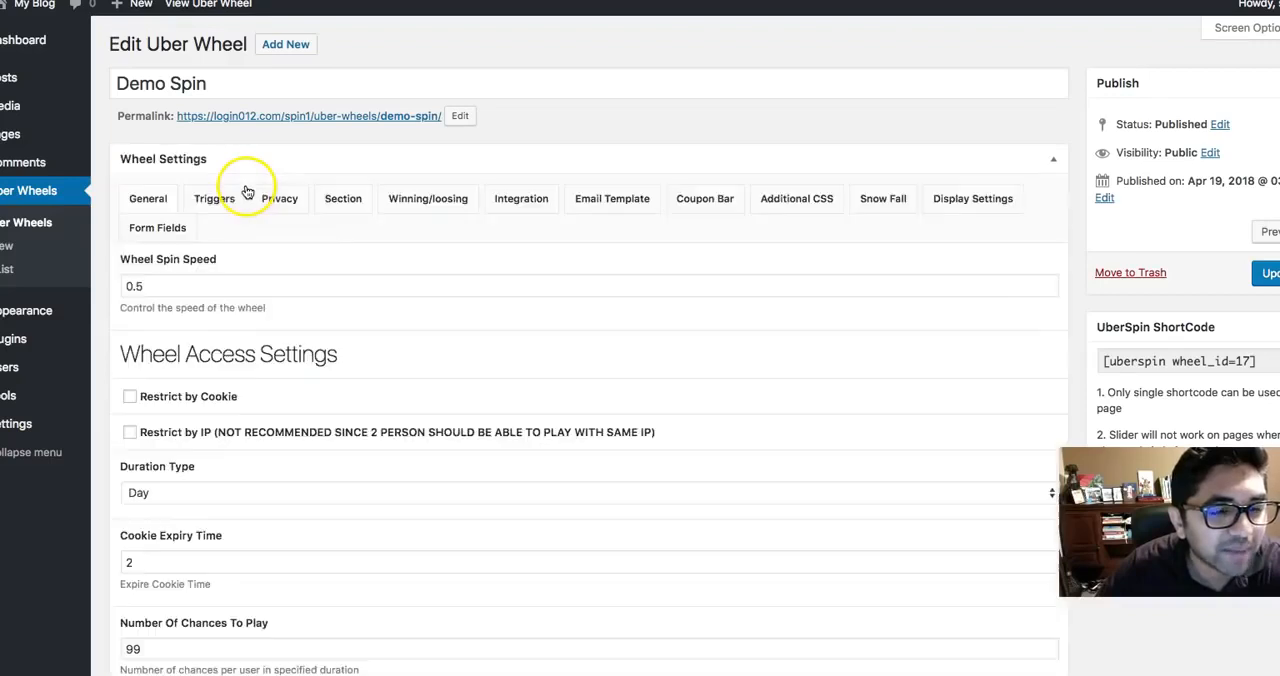
{"action": "left_click", "coordinate": [343, 198]}
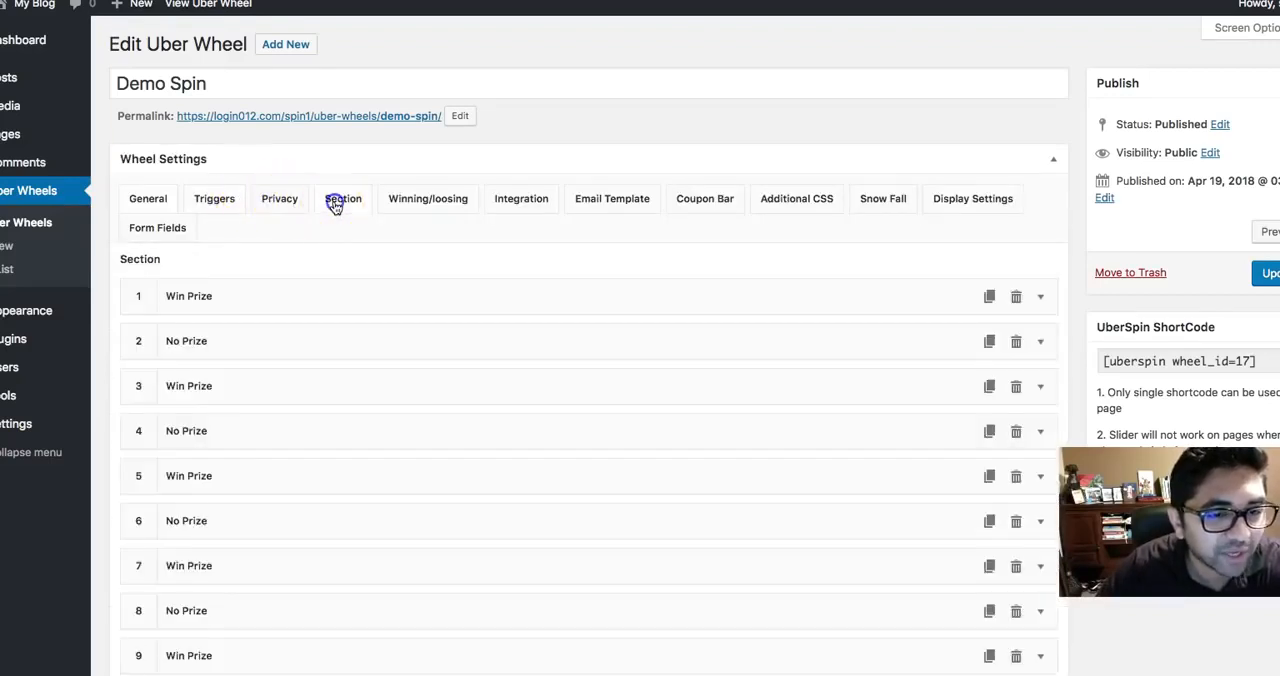
{"action": "scroll", "scroll_direction": "down", "scroll_amount": 3}
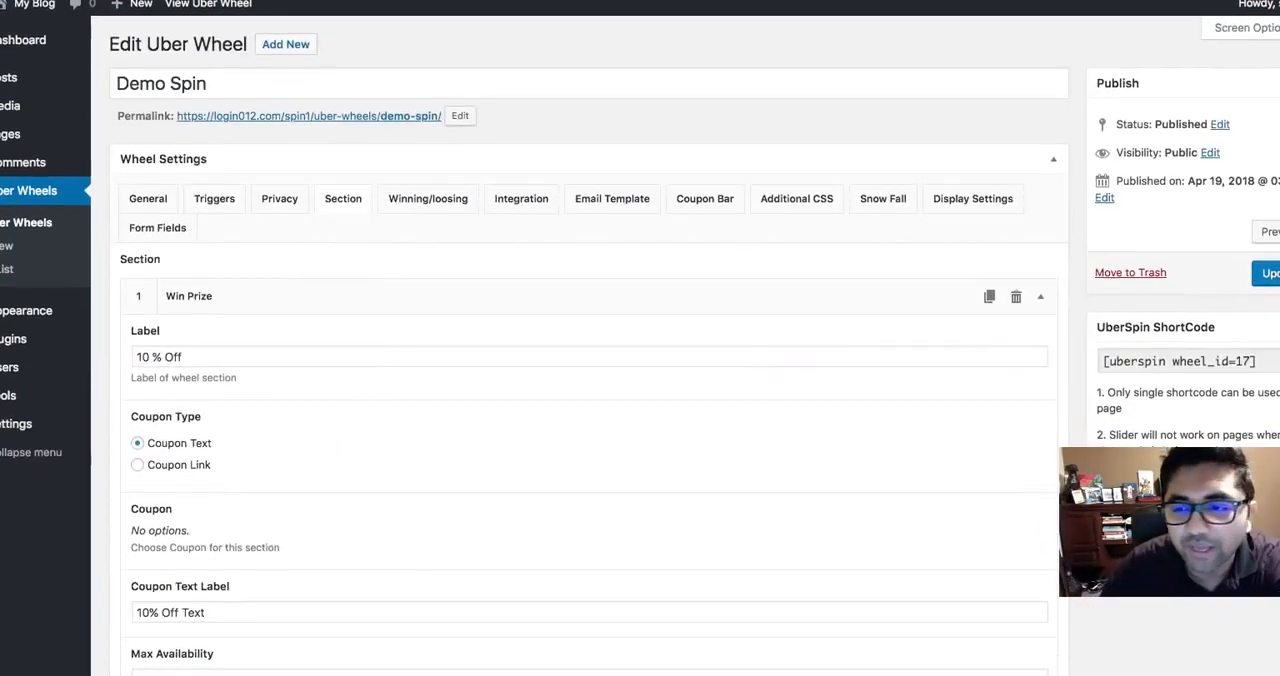
{"action": "left_click", "coordinate": [1270, 272]}
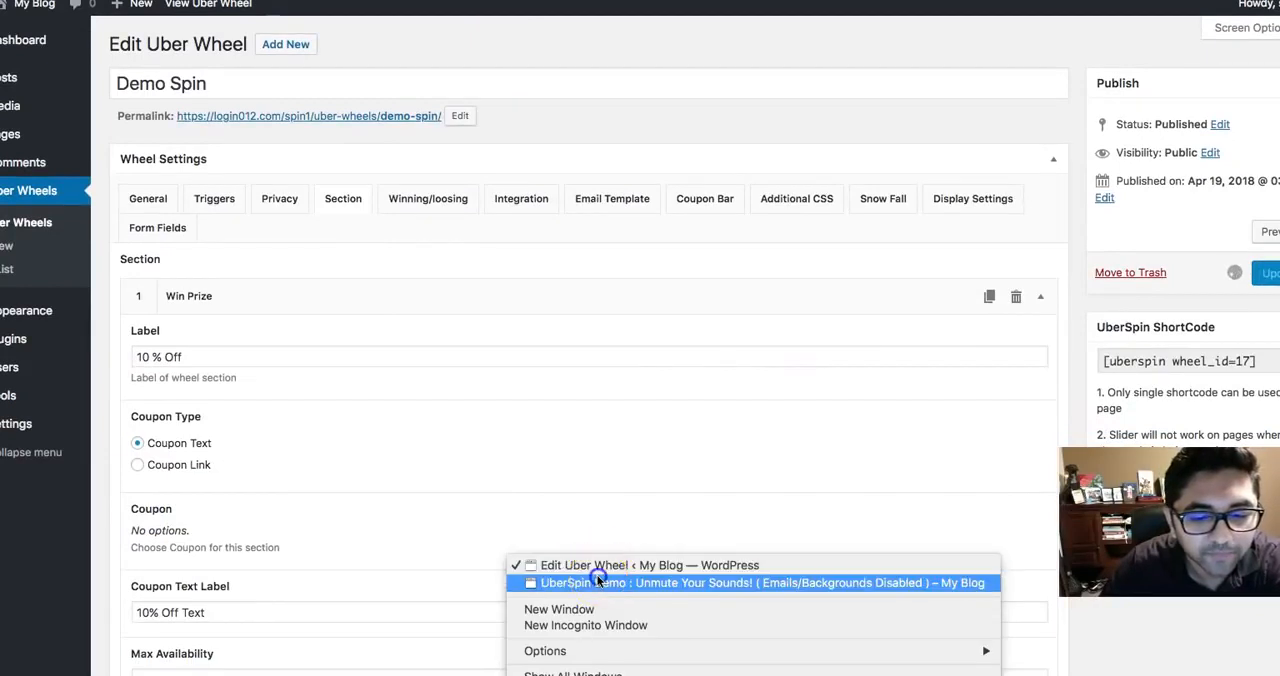
{"action": "left_click", "coordinate": [750, 582]}
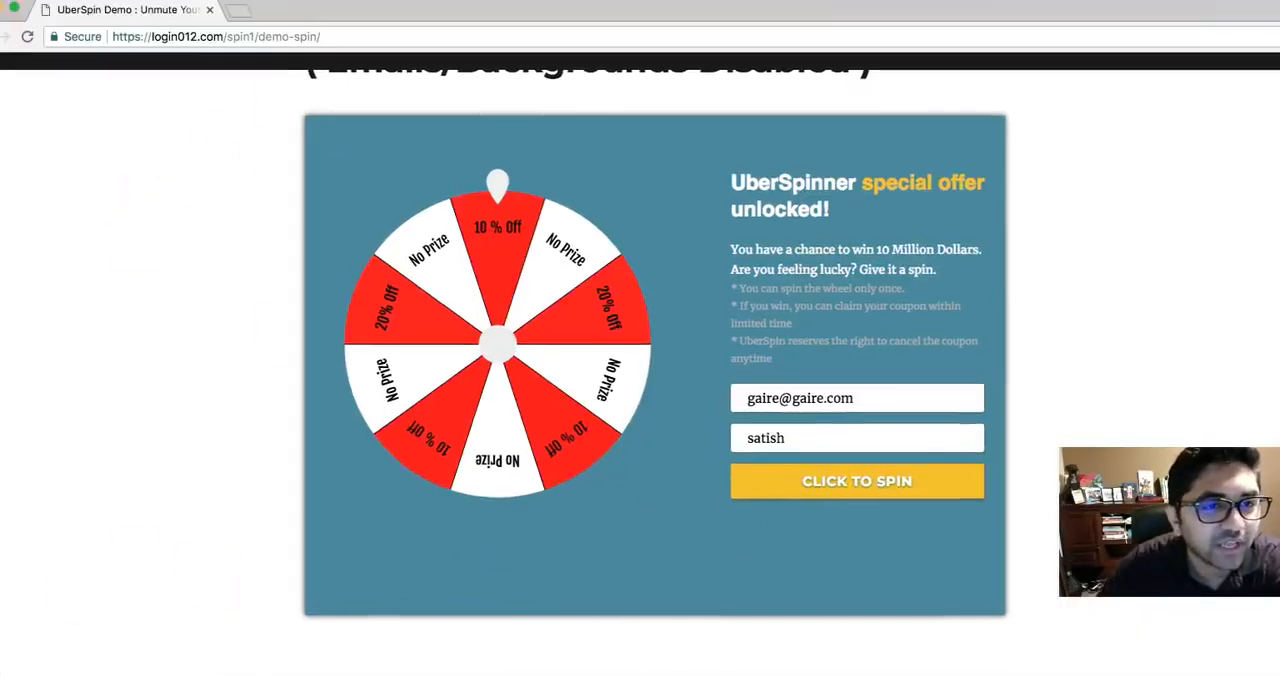
- Submit the second entry's spin on the UberSpin Demo page
{"action": "scroll", "scroll_direction": "down", "scroll_amount": 3}
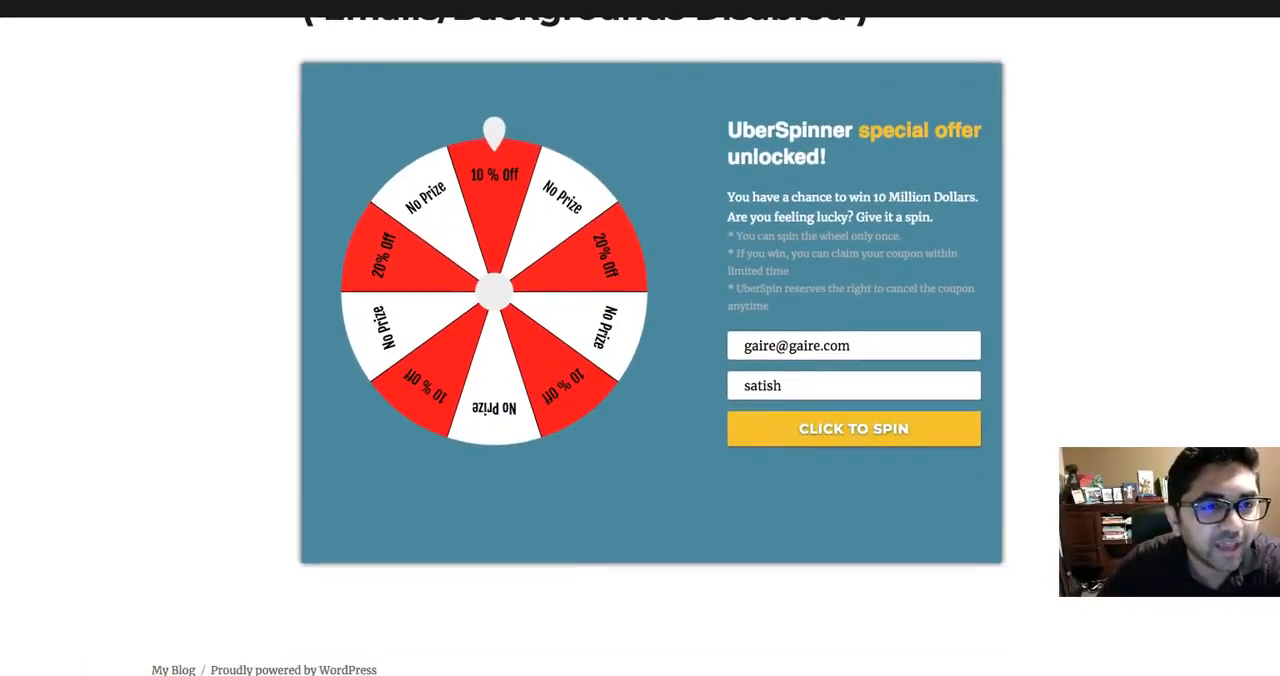
{"action": "left_click", "coordinate": [853, 428]}
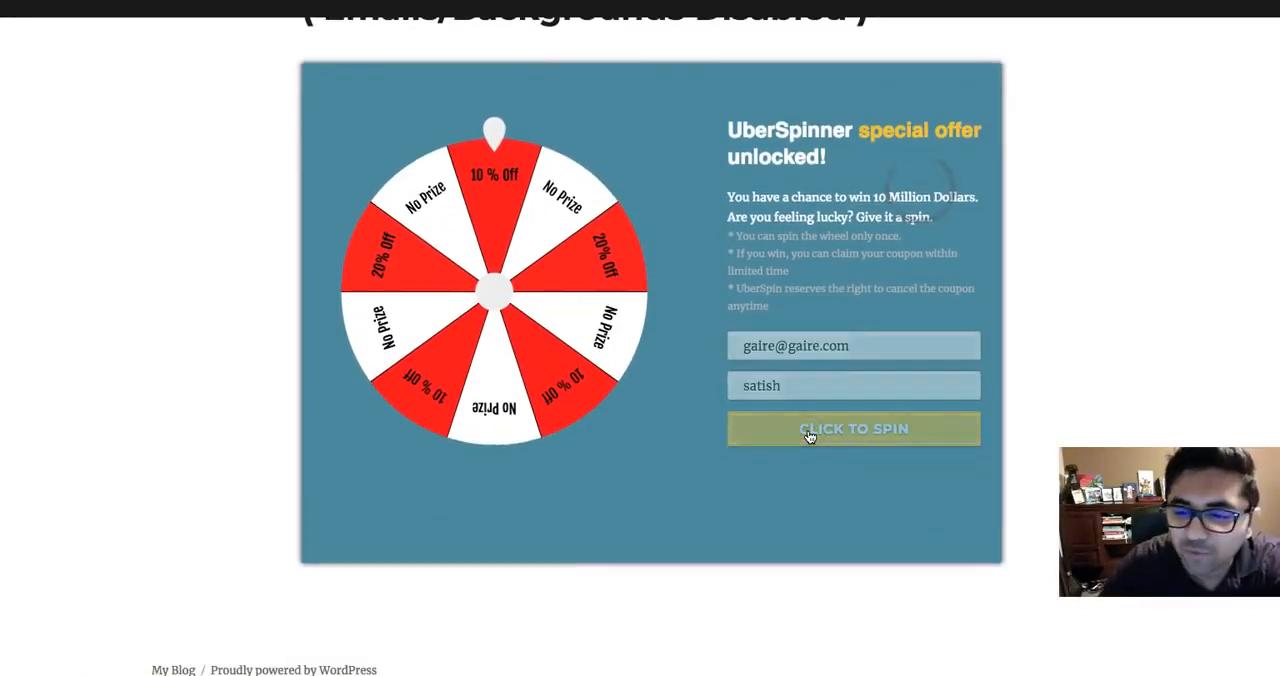
{"action": "left_click", "coordinate": [853, 428]}
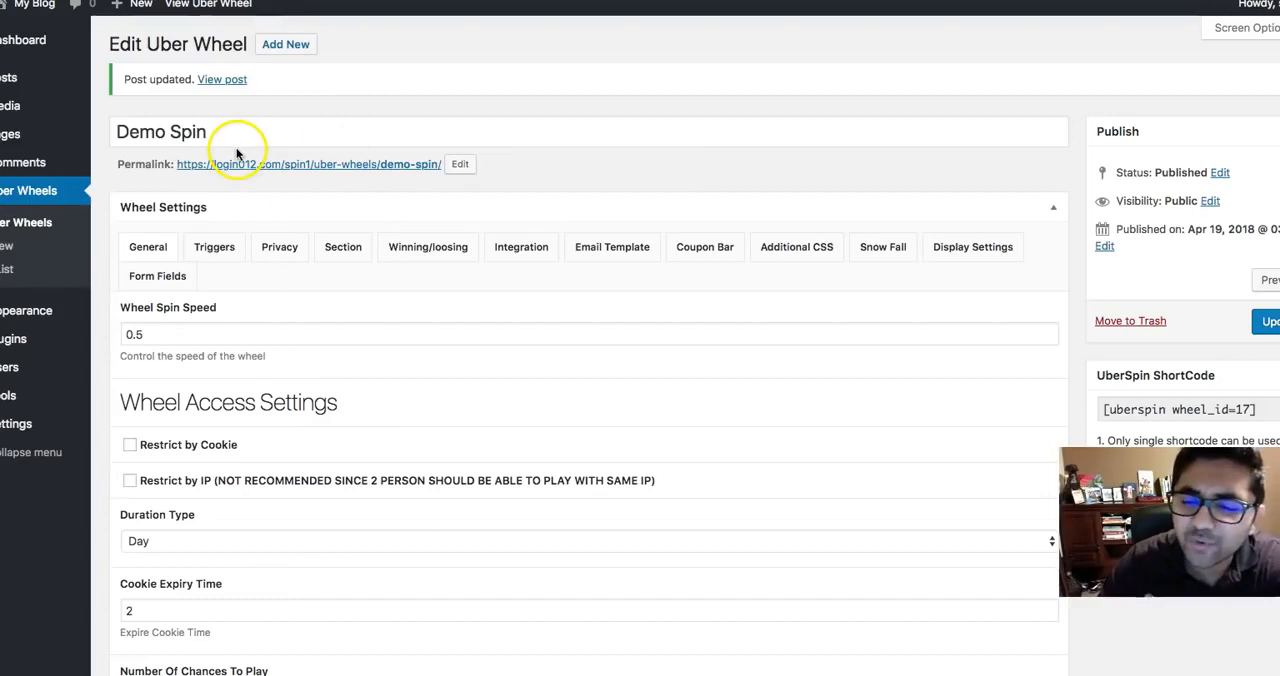
{"action": "mouse_move", "coordinate": [440, 190]}
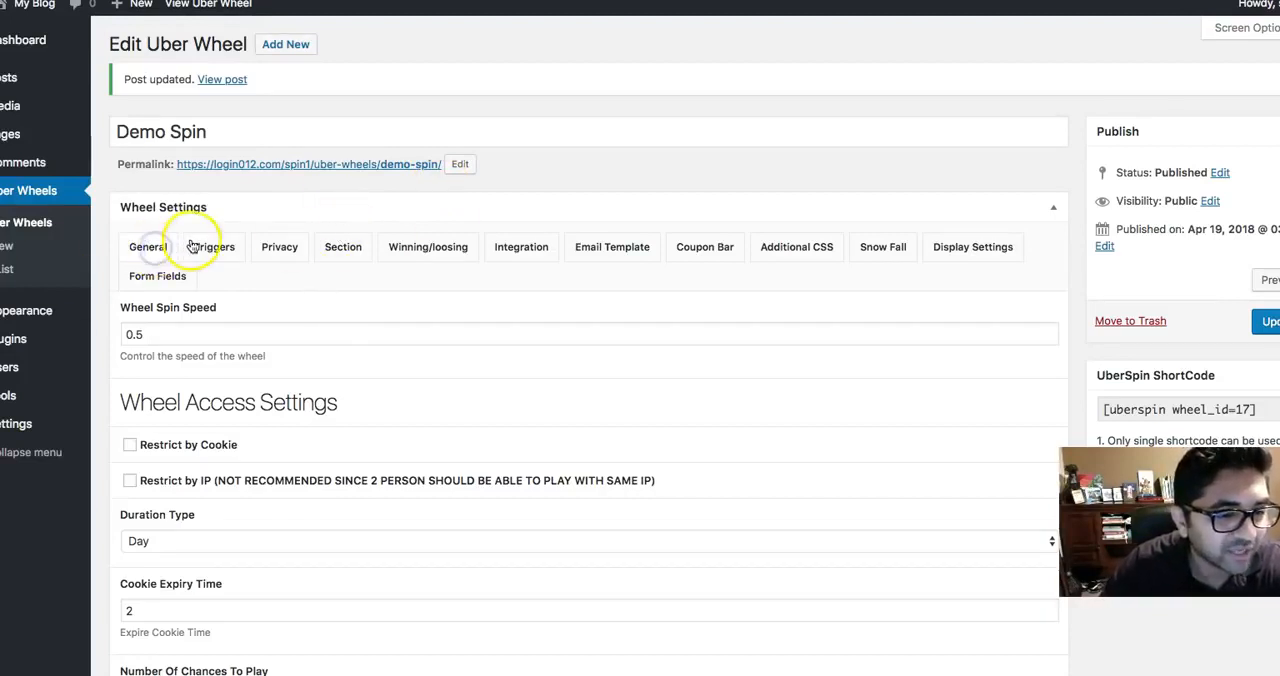
- Set Wheel Access Duration Type to Day and edit the Cookie Expiry Time (2)
{"action": "scroll", "scroll_direction": "down", "scroll_amount": 3}
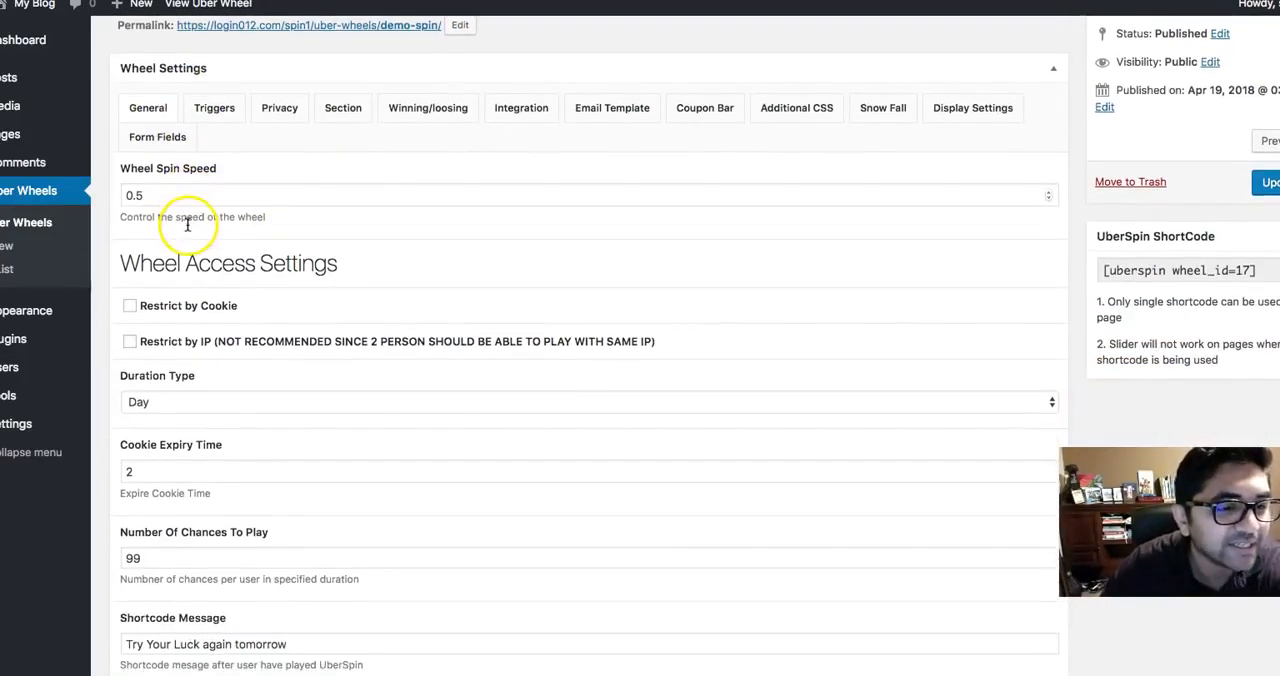
{"action": "scroll", "scroll_direction": "down", "scroll_amount": 3}
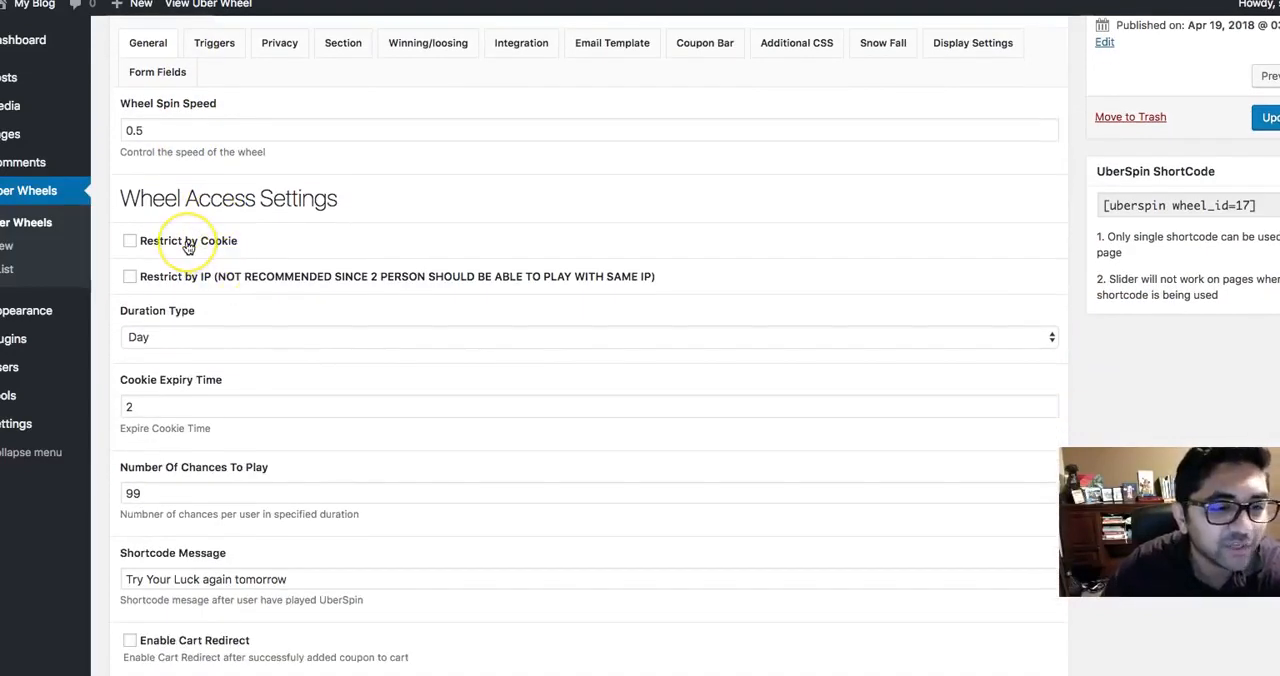
{"action": "mouse_move", "coordinate": [178, 278]}
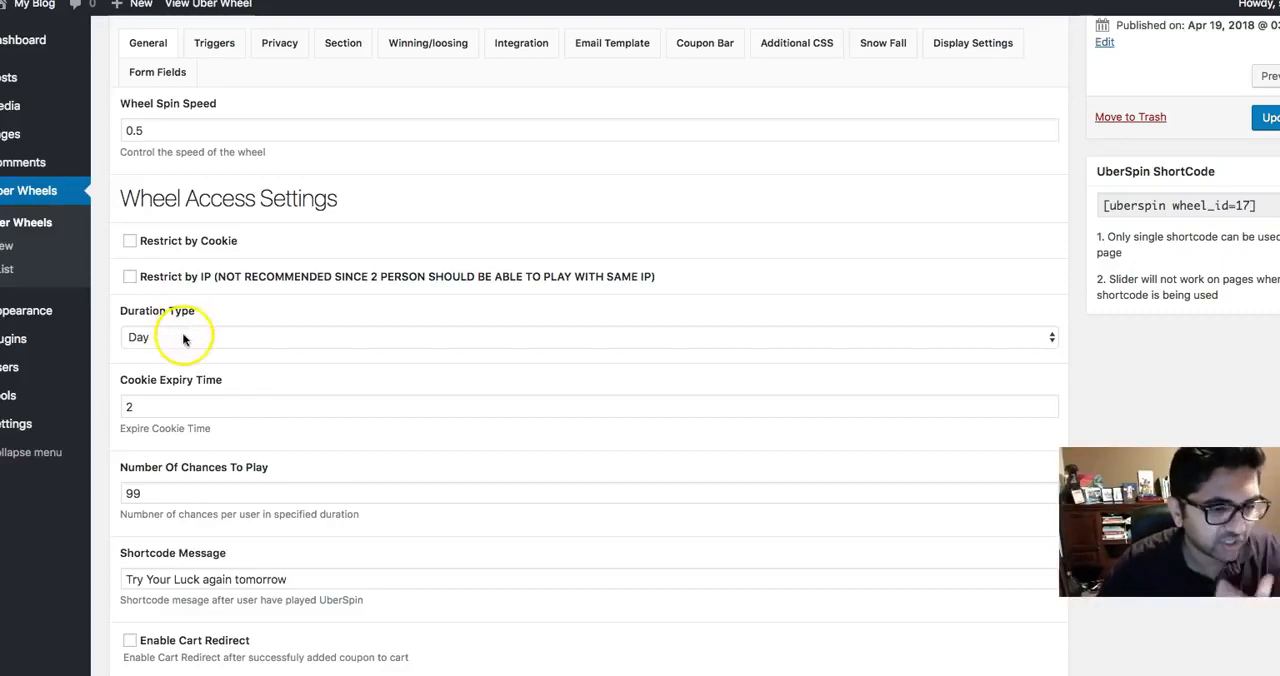
{"action": "left_click", "coordinate": [185, 337]}
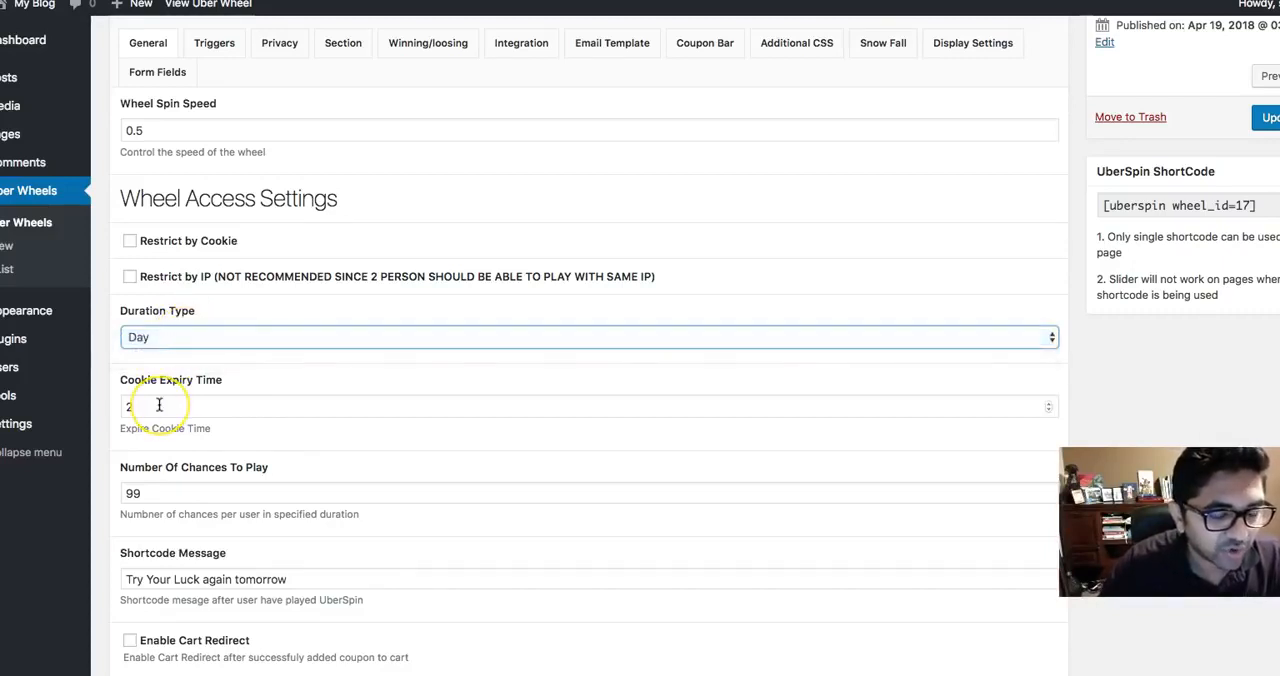
{"action": "left_click", "coordinate": [588, 337]}
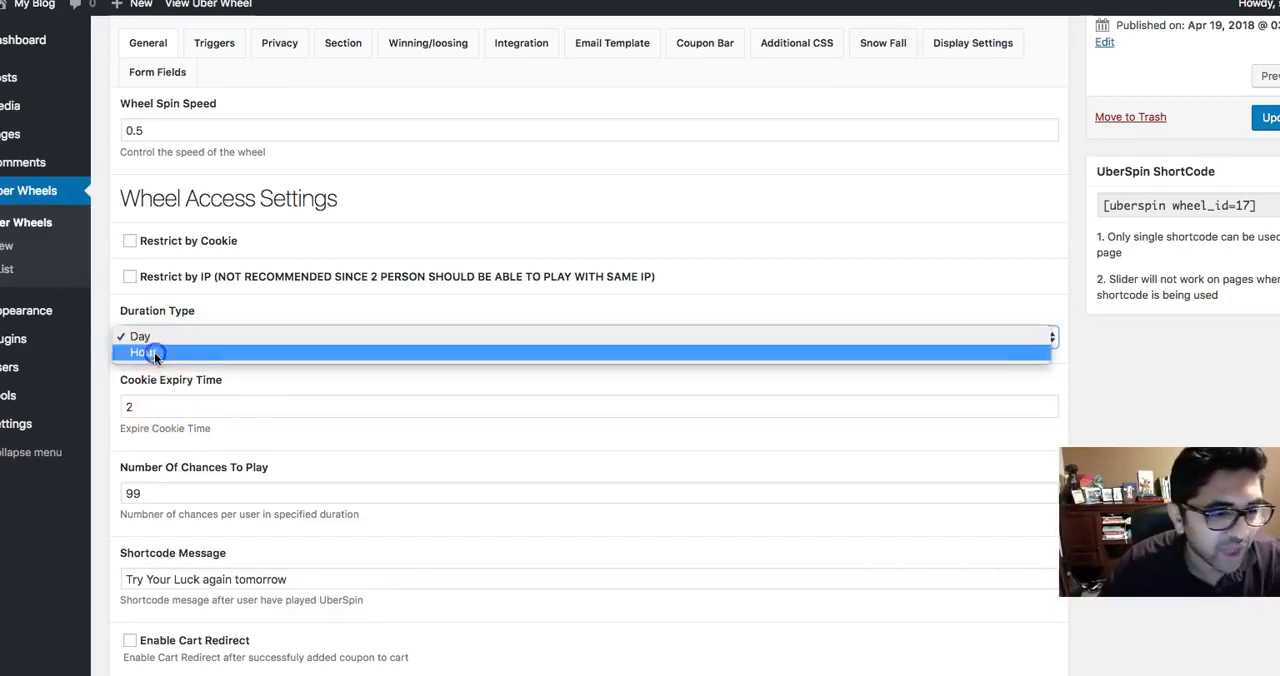
{"action": "left_click", "coordinate": [138, 336]}
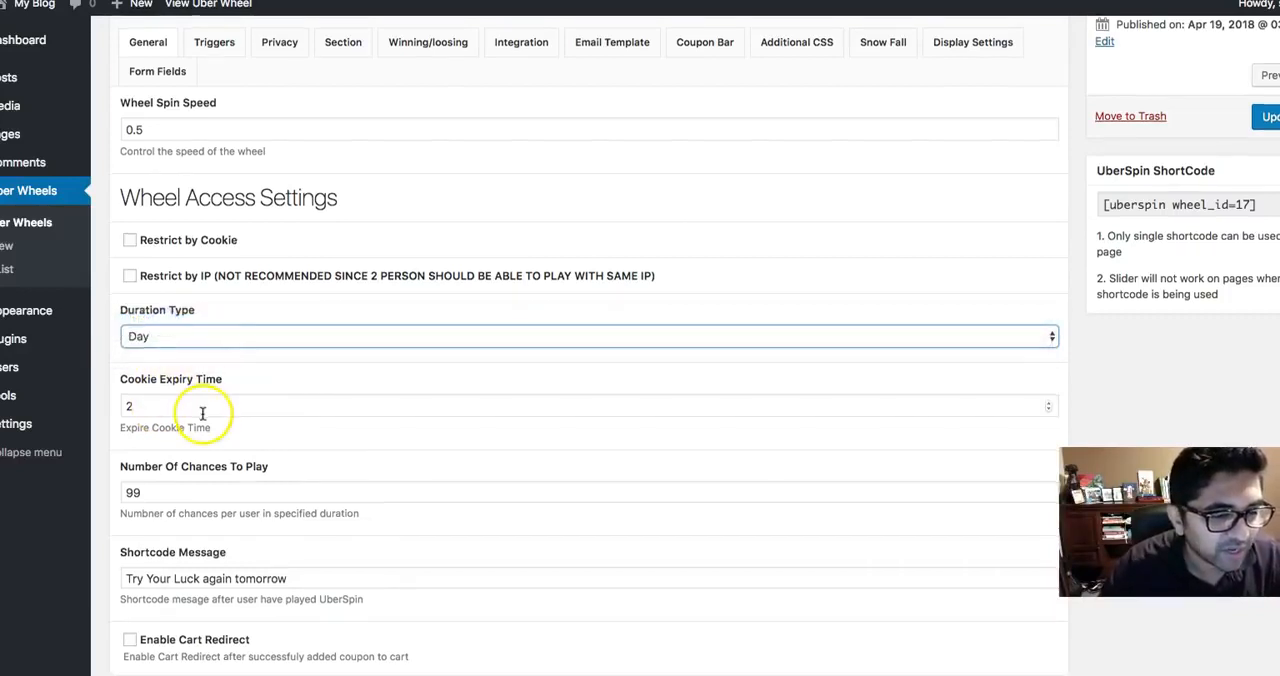
{"action": "scroll", "scroll_direction": "down", "scroll_amount": 3}
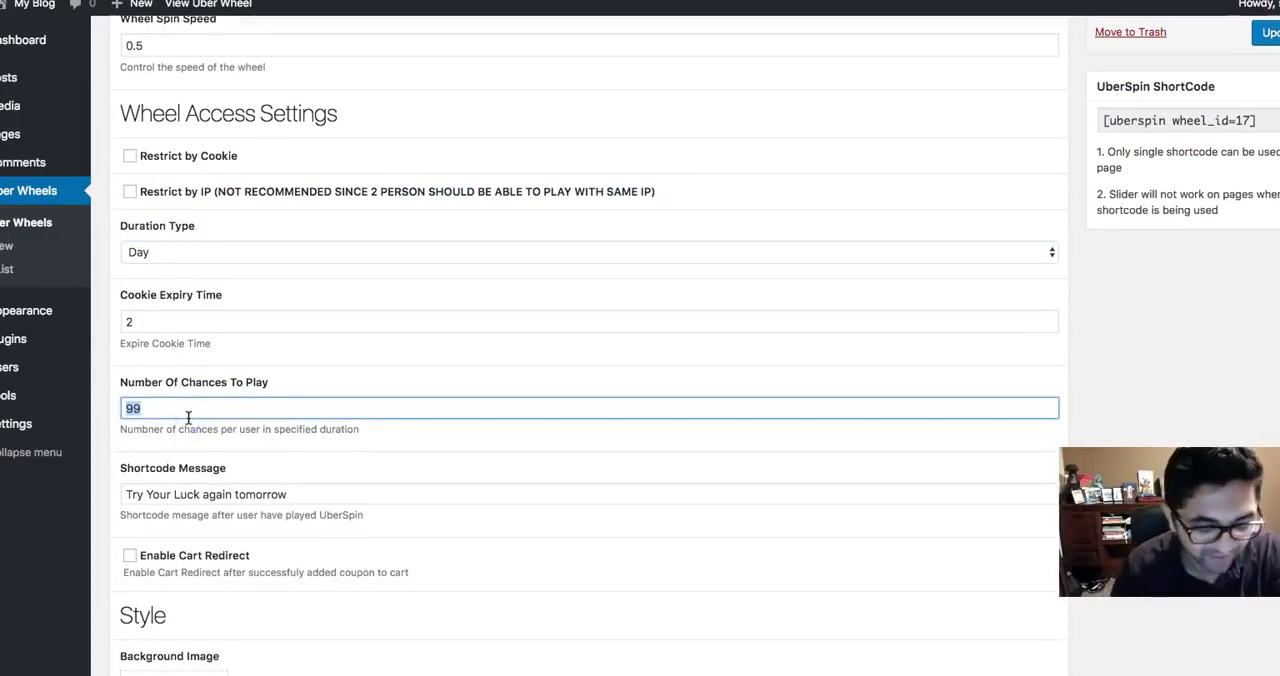
- Change Number Of Chances To Play to 1, review Style settings, and view Privacy settings
{"action": "type", "text": "1"}
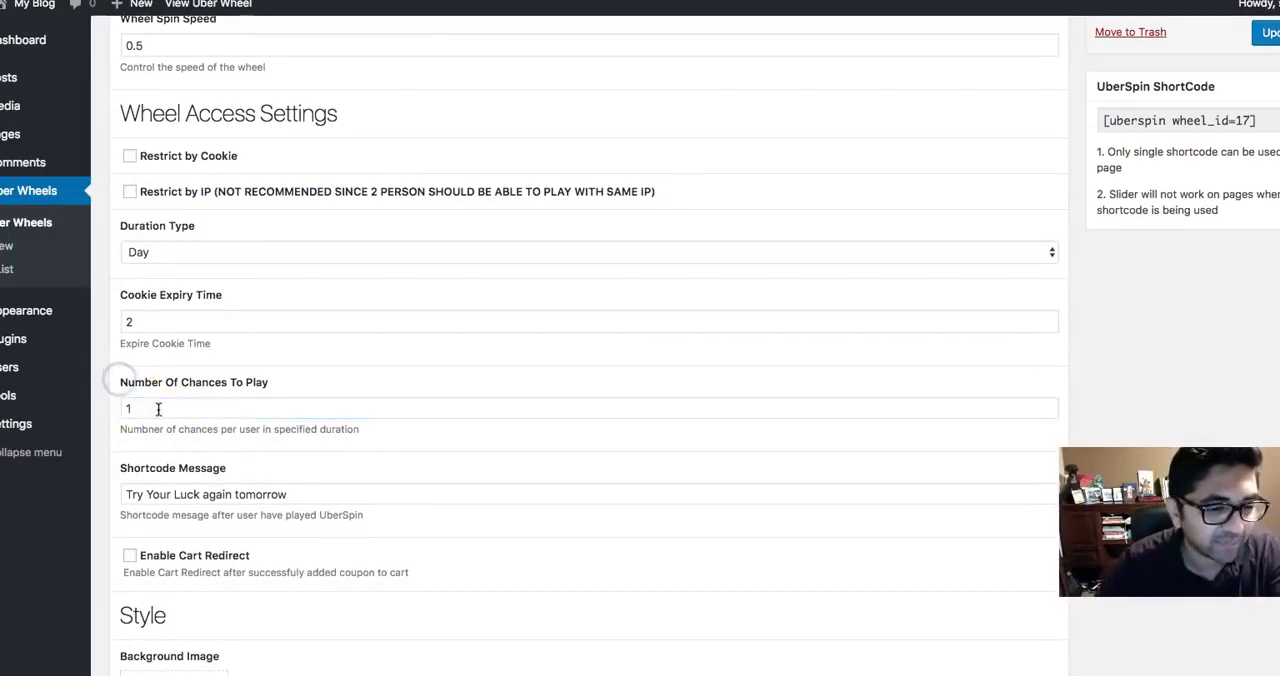
{"action": "scroll", "scroll_direction": "down", "scroll_amount": 3}
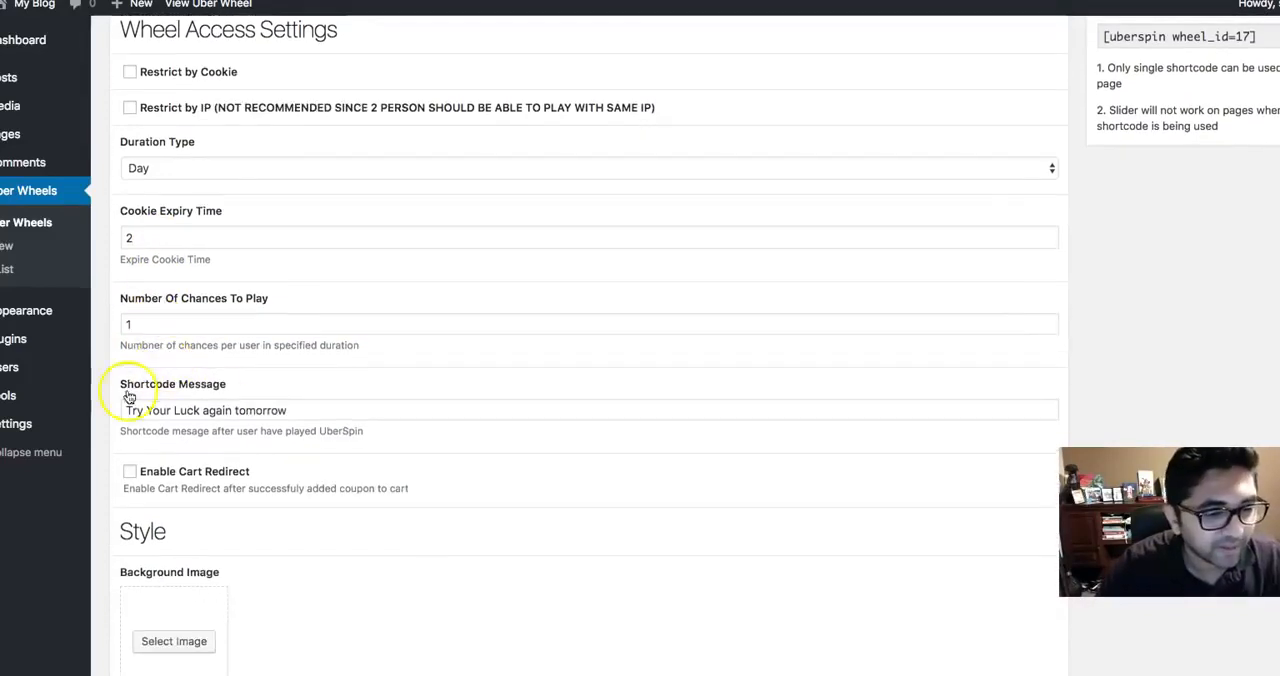
{"action": "scroll", "scroll_direction": "down", "scroll_amount": 3}
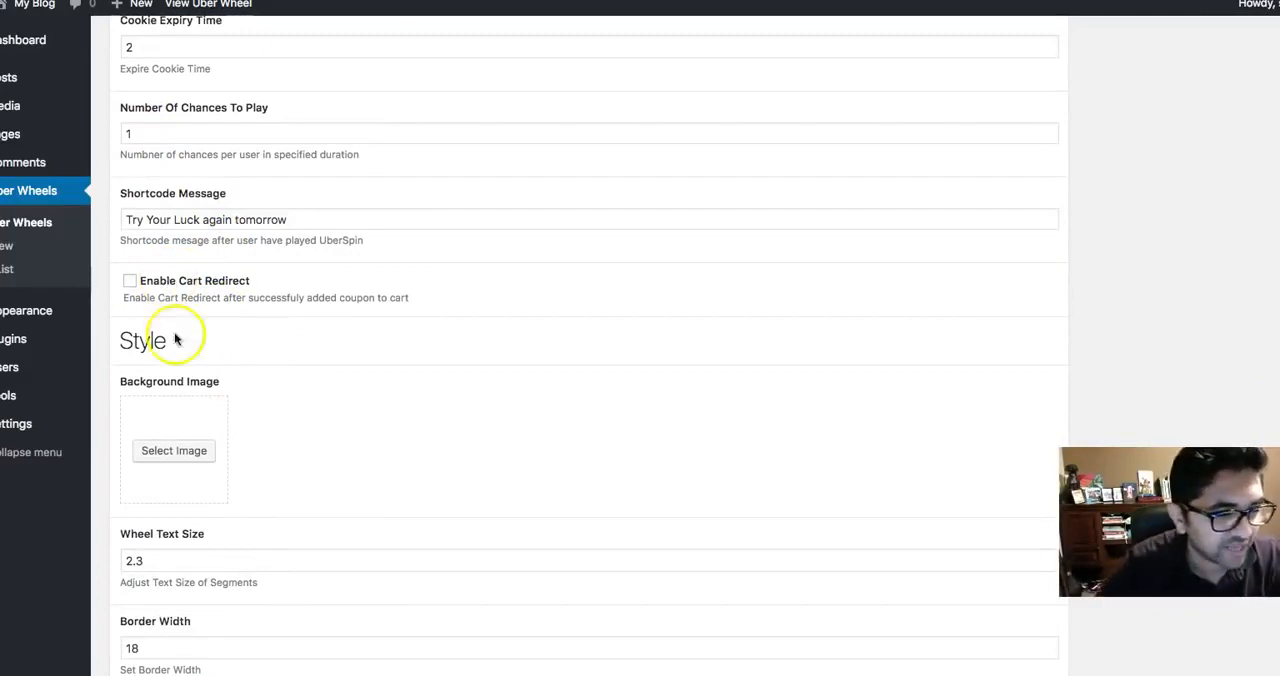
{"action": "scroll", "scroll_direction": "down", "scroll_amount": 3}
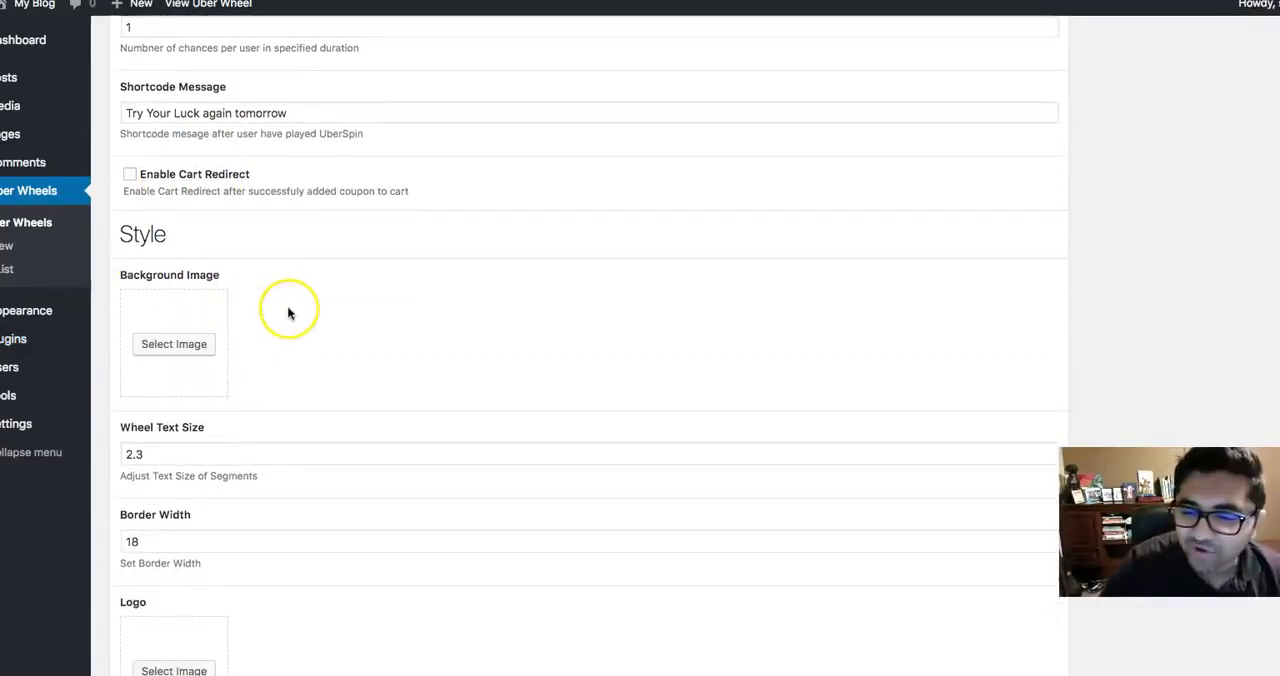
{"action": "mouse_move", "coordinate": [290, 313]}
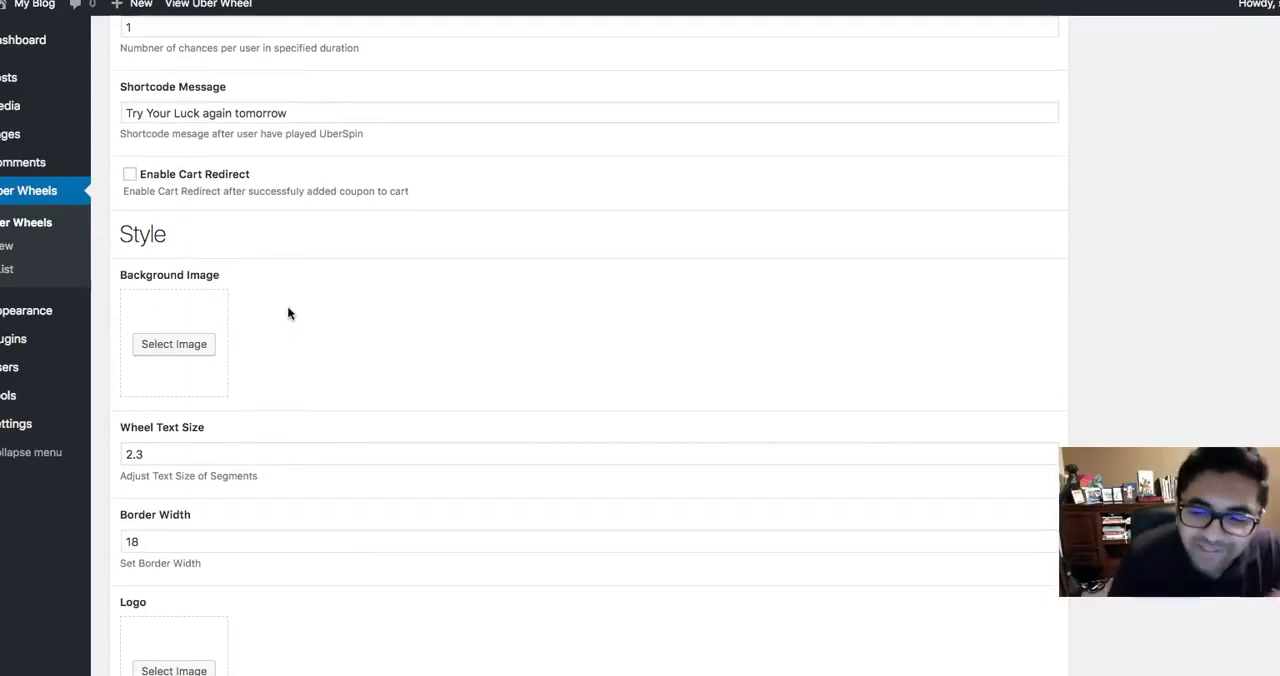
{"action": "scroll", "scroll_direction": "down", "scroll_amount": 3}
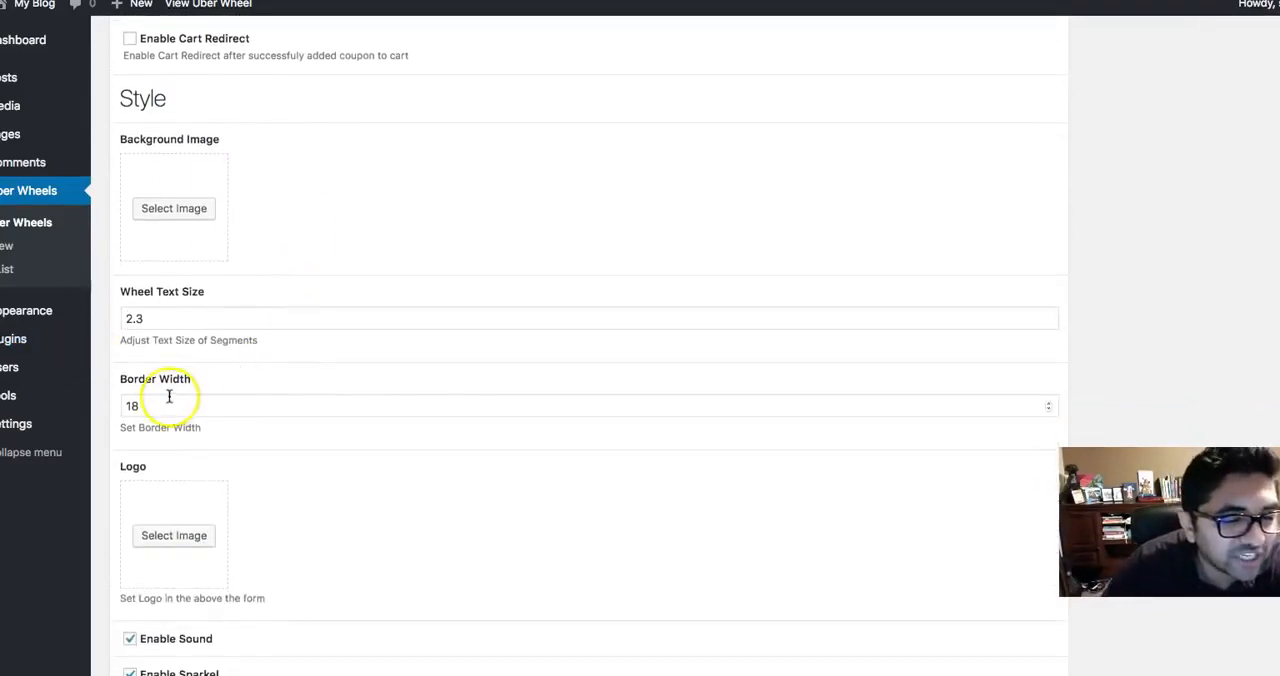
{"action": "scroll", "scroll_direction": "down", "scroll_amount": 3}
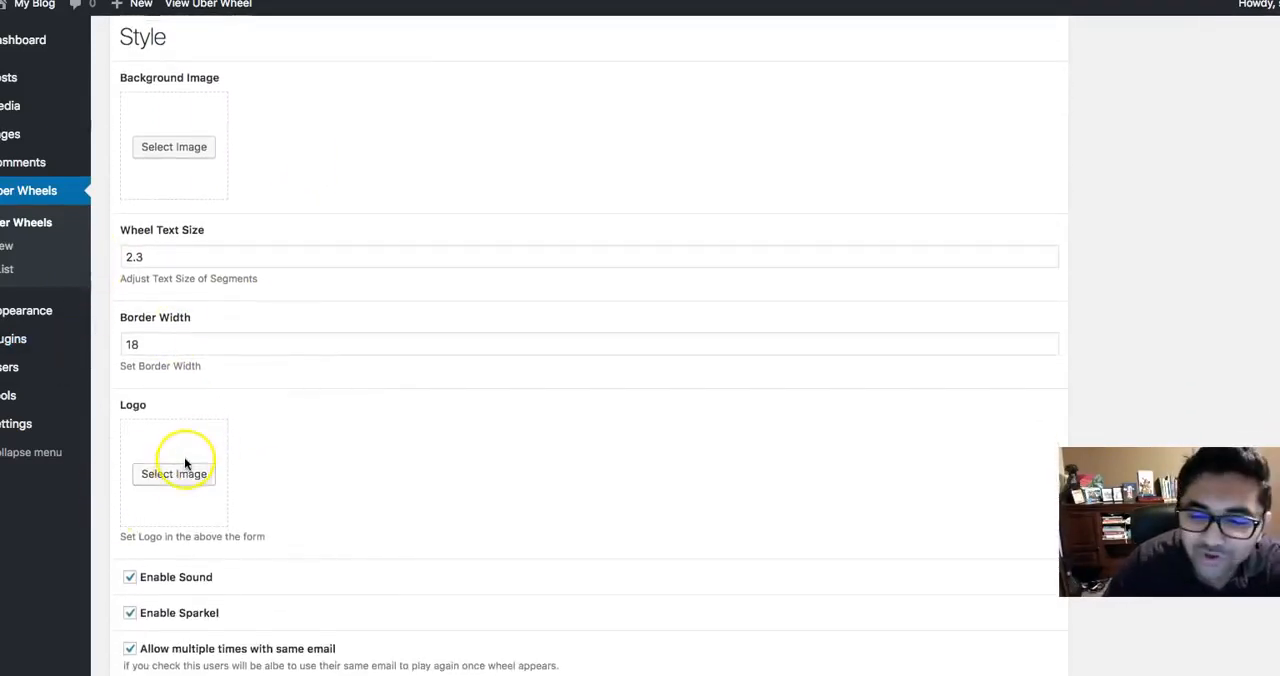
{"action": "scroll", "scroll_direction": "down", "scroll_amount": 3}
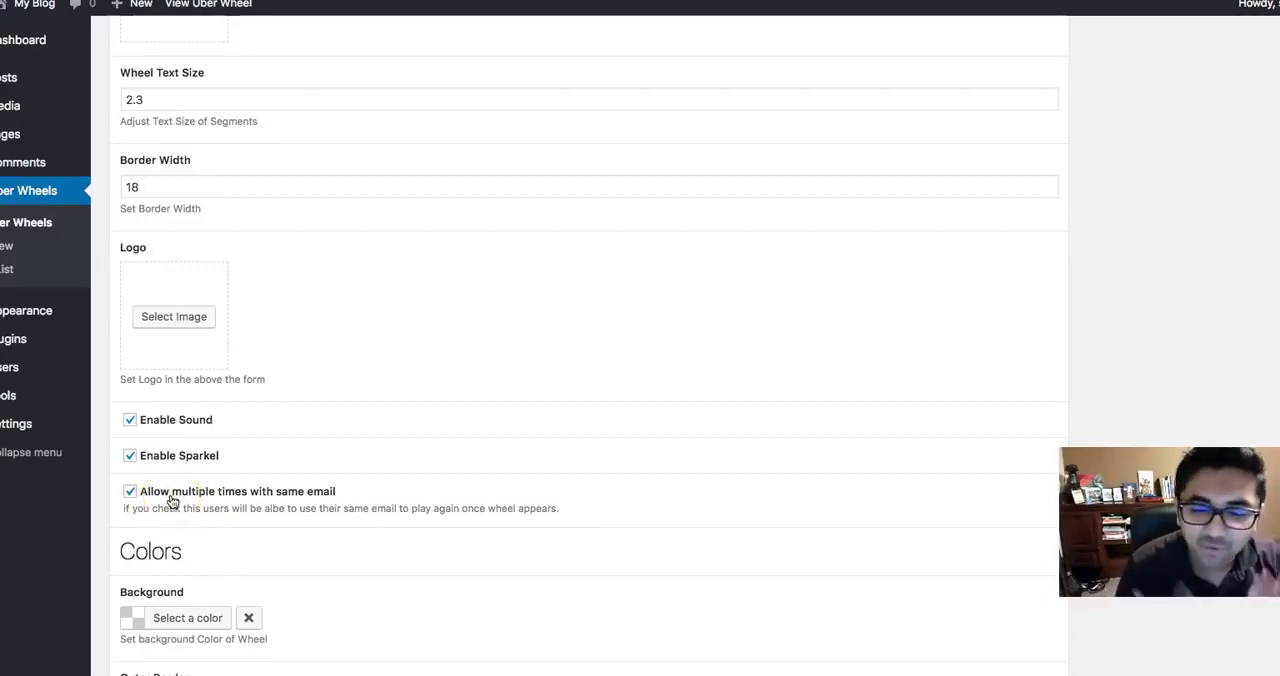
{"action": "scroll", "scroll_direction": "down", "scroll_amount": 3}
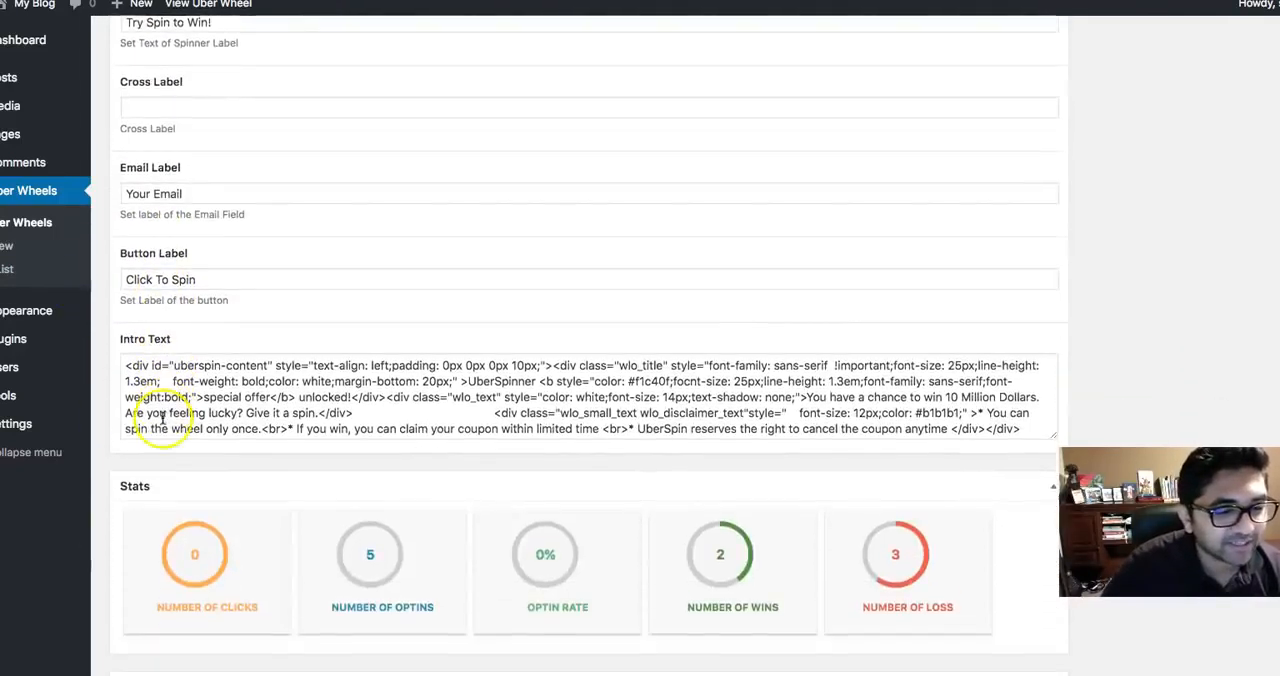
{"action": "scroll", "scroll_direction": "down", "scroll_amount": 3}
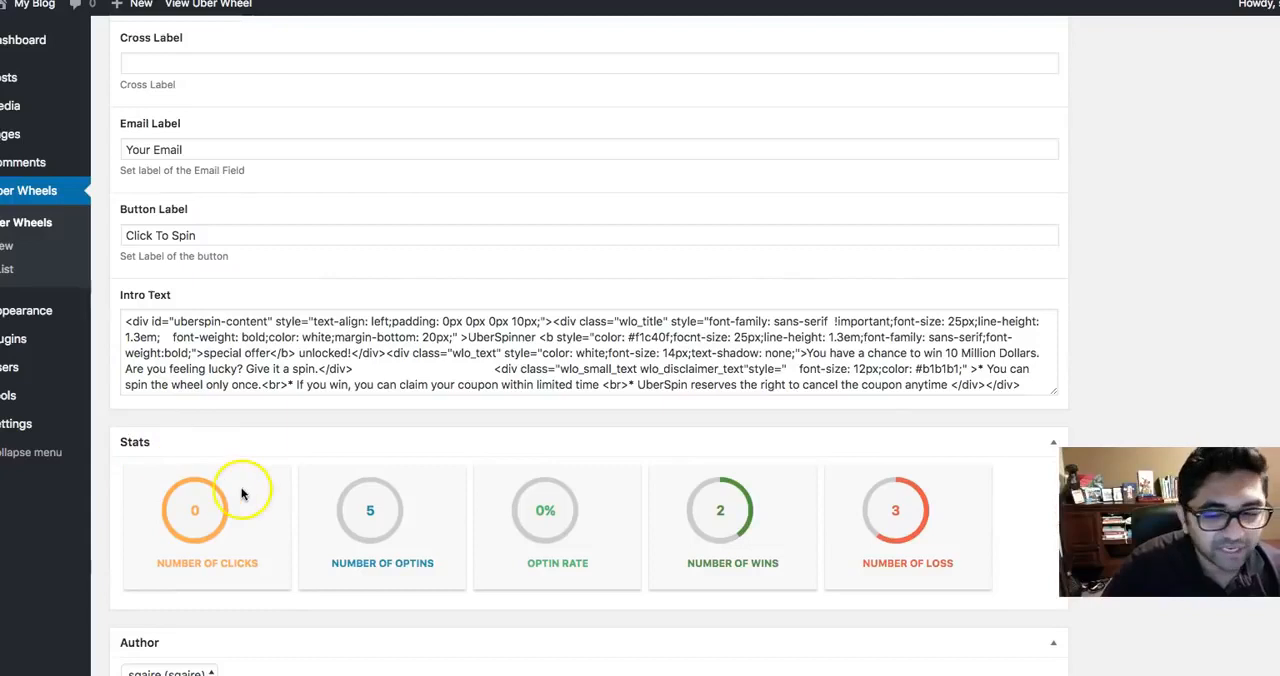
{"action": "mouse_move", "coordinate": [893, 510]}
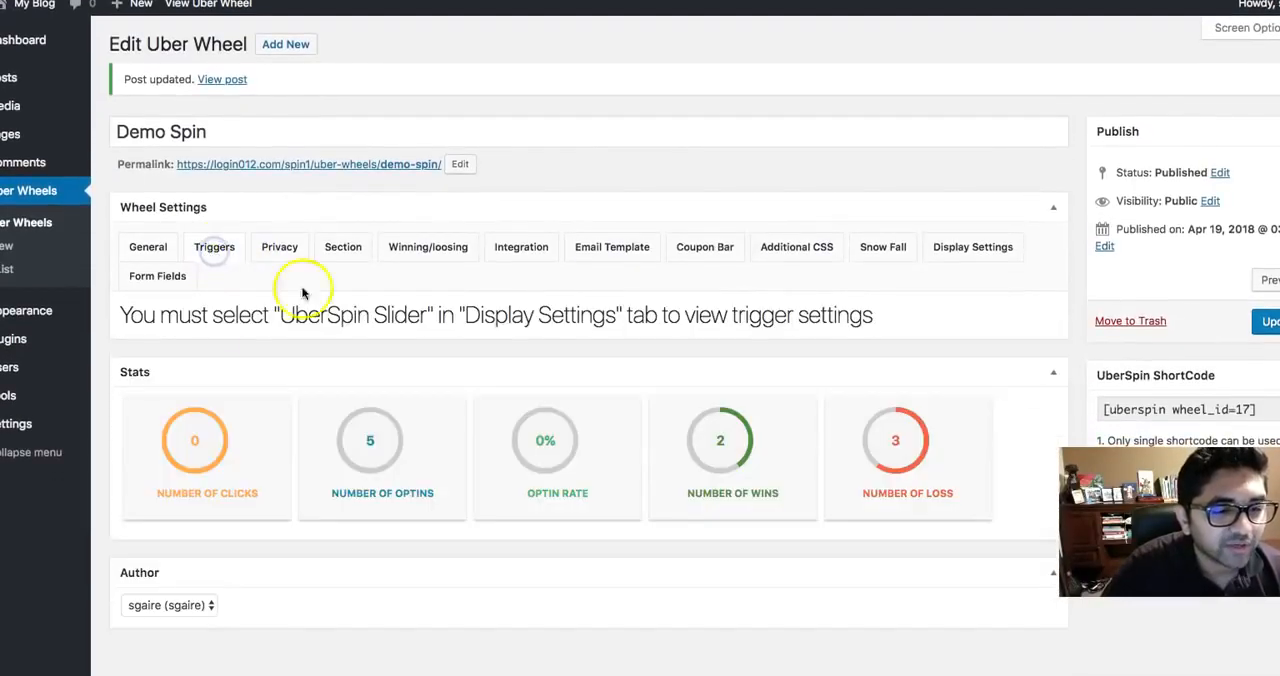
{"action": "left_click", "coordinate": [279, 247]}
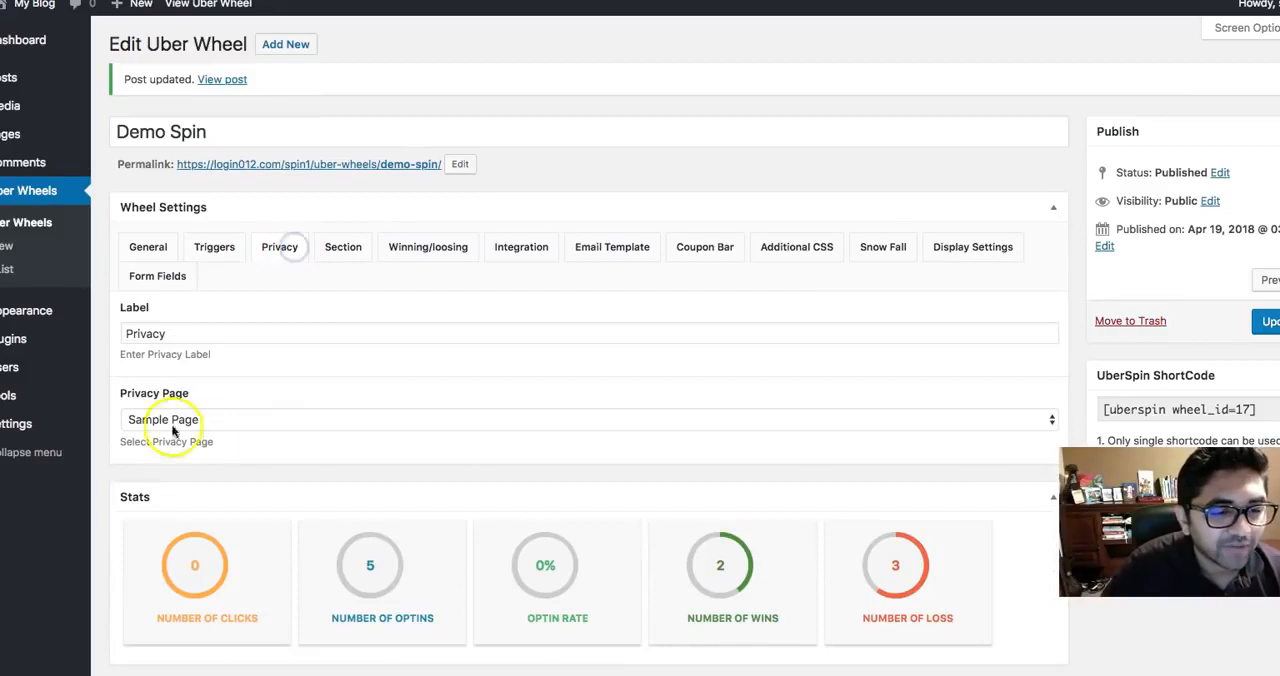
- Browse the Section and Winning/loosing settings, then view the Mailchimp integration settings
{"action": "left_click", "coordinate": [342, 247]}
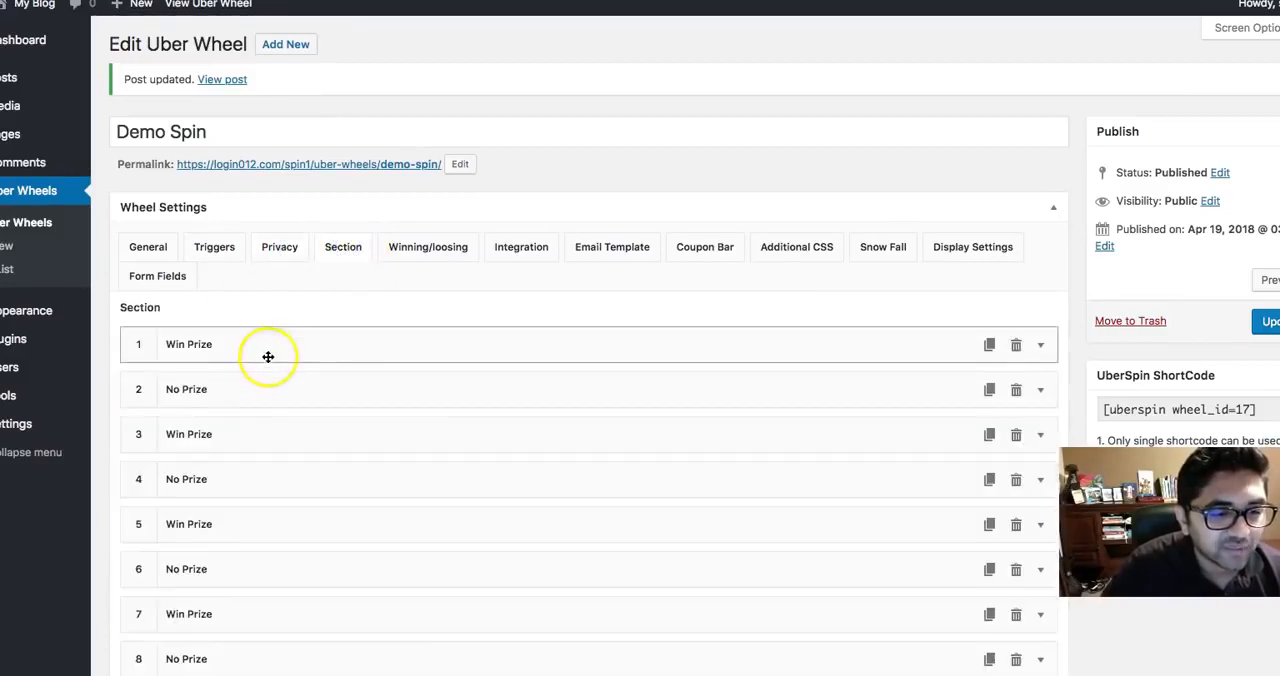
{"action": "scroll", "scroll_direction": "down", "scroll_amount": 3}
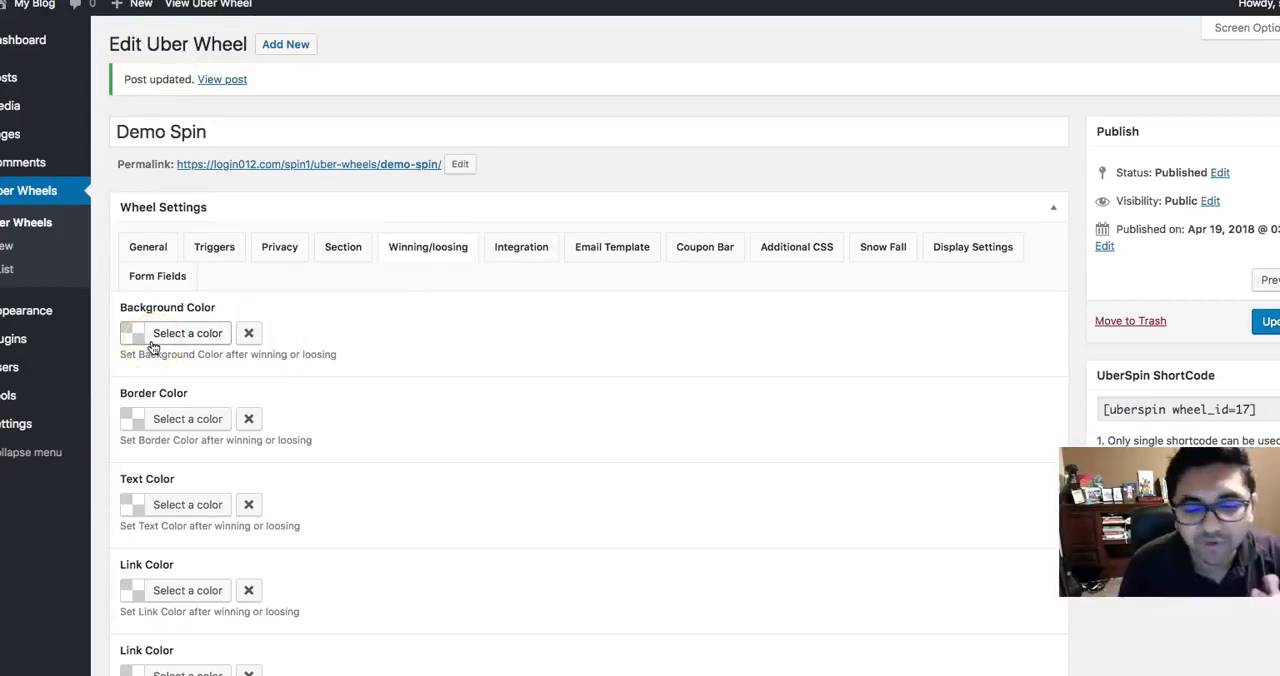
{"action": "scroll", "scroll_direction": "down", "scroll_amount": 3}
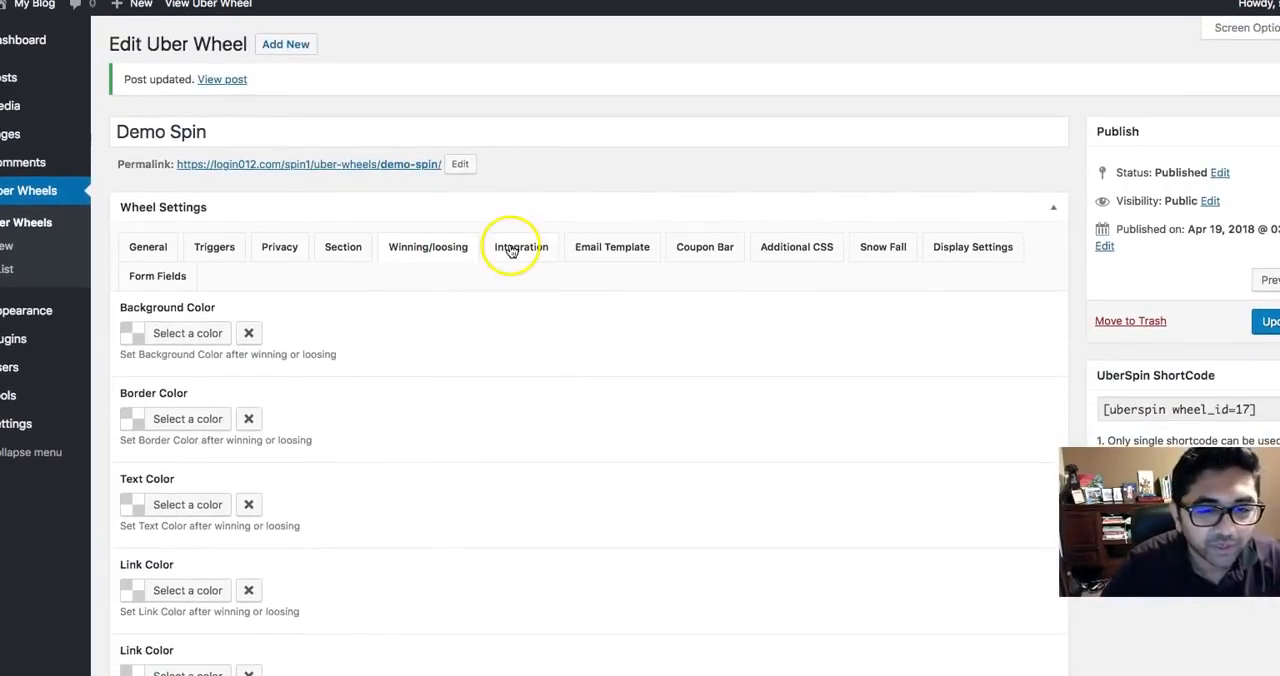
{"action": "left_click", "coordinate": [521, 247]}
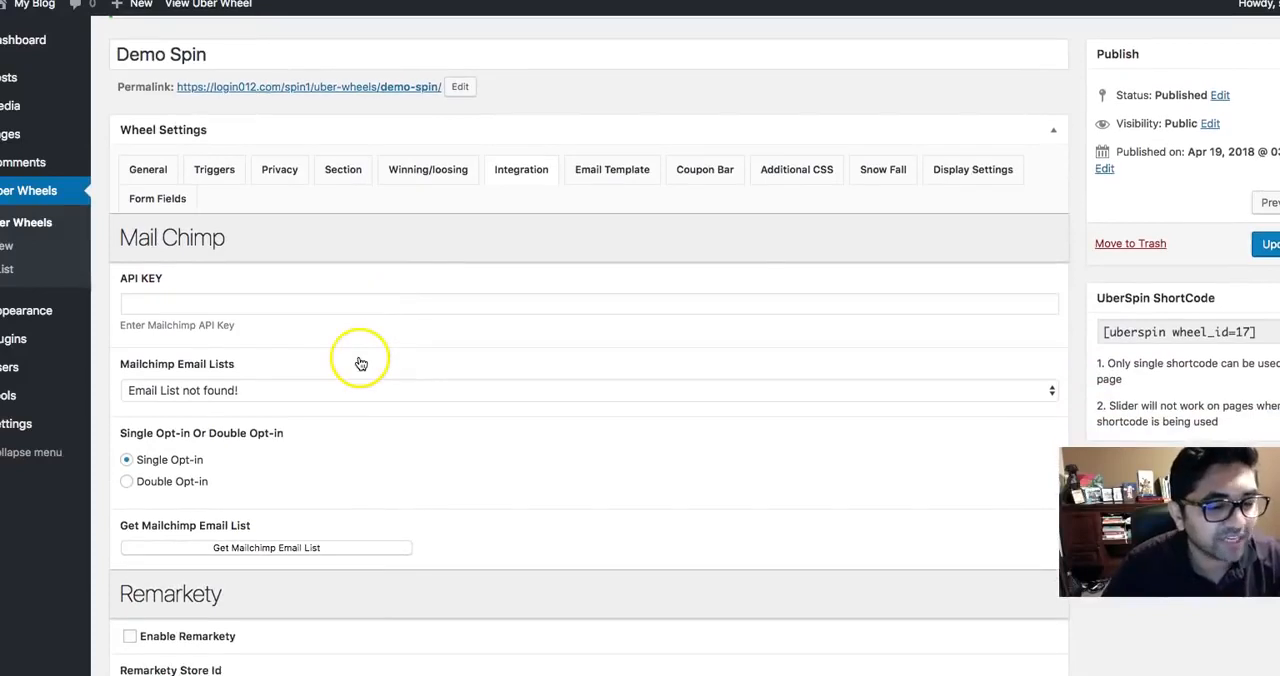
- Scroll through the Integration settings, then review the winning and loss email templates
{"action": "scroll", "scroll_direction": "down", "scroll_amount": 3}
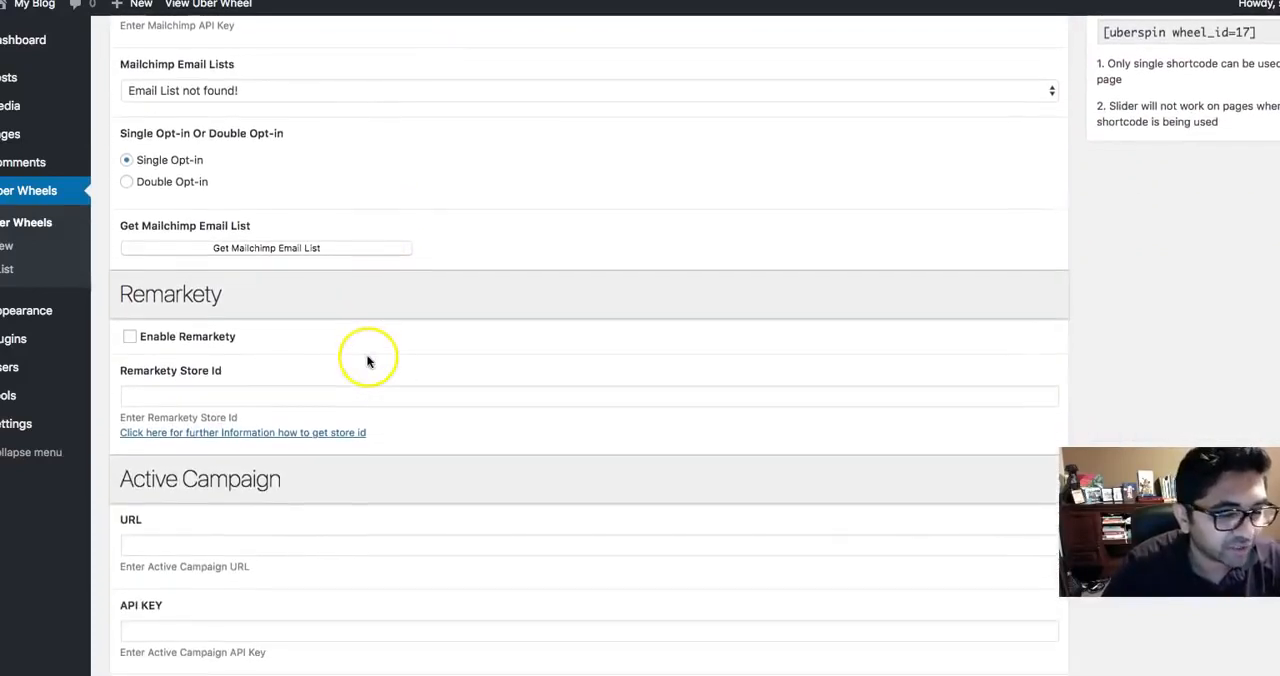
{"action": "scroll", "scroll_direction": "down", "scroll_amount": 3}
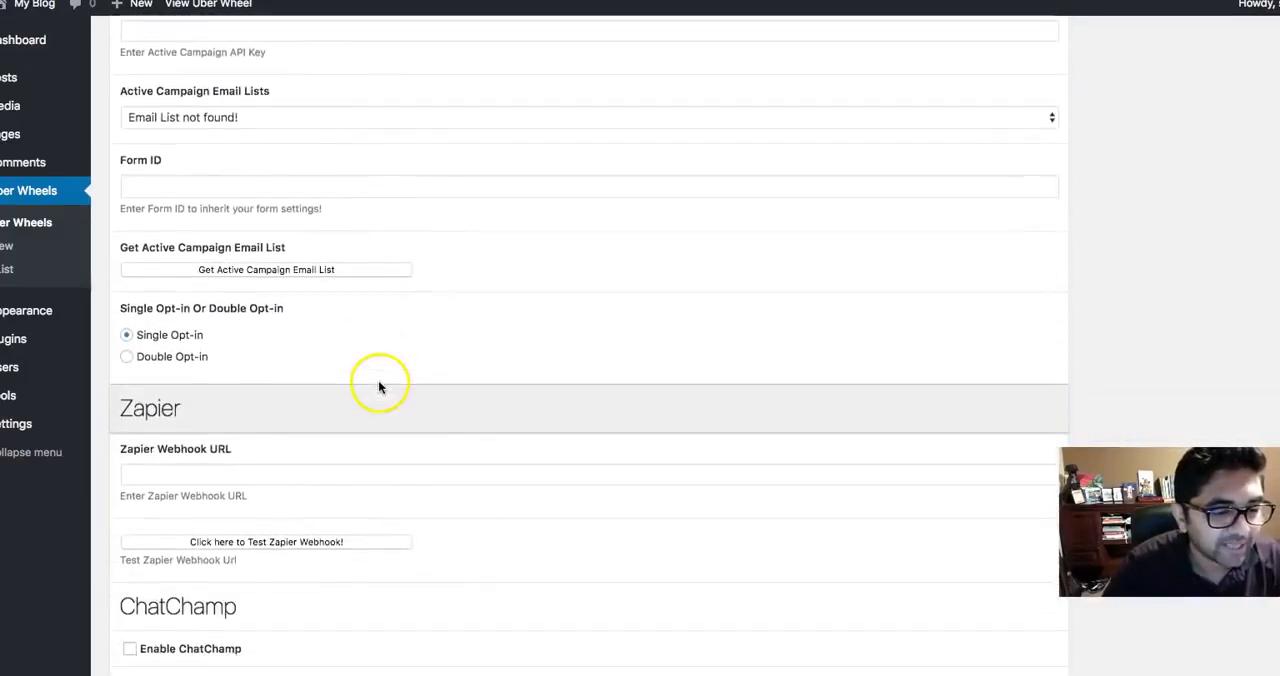
{"action": "scroll", "scroll_direction": "down", "scroll_amount": 3}
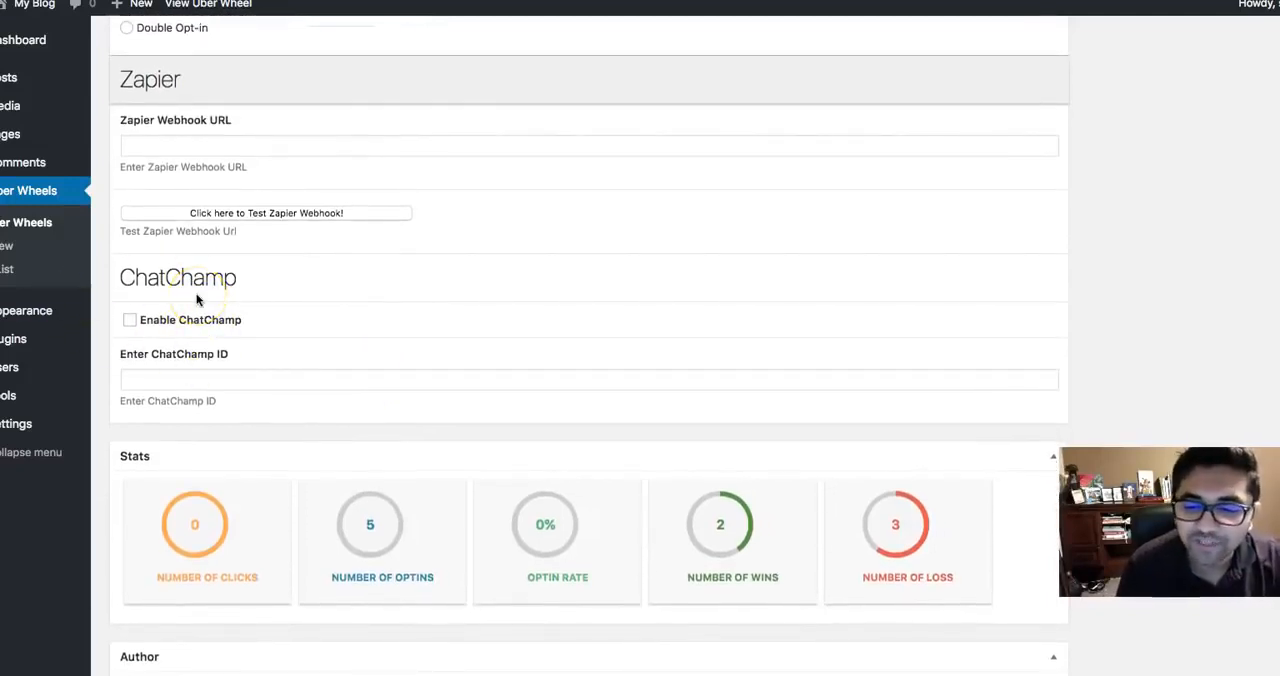
{"action": "left_click", "coordinate": [612, 247]}
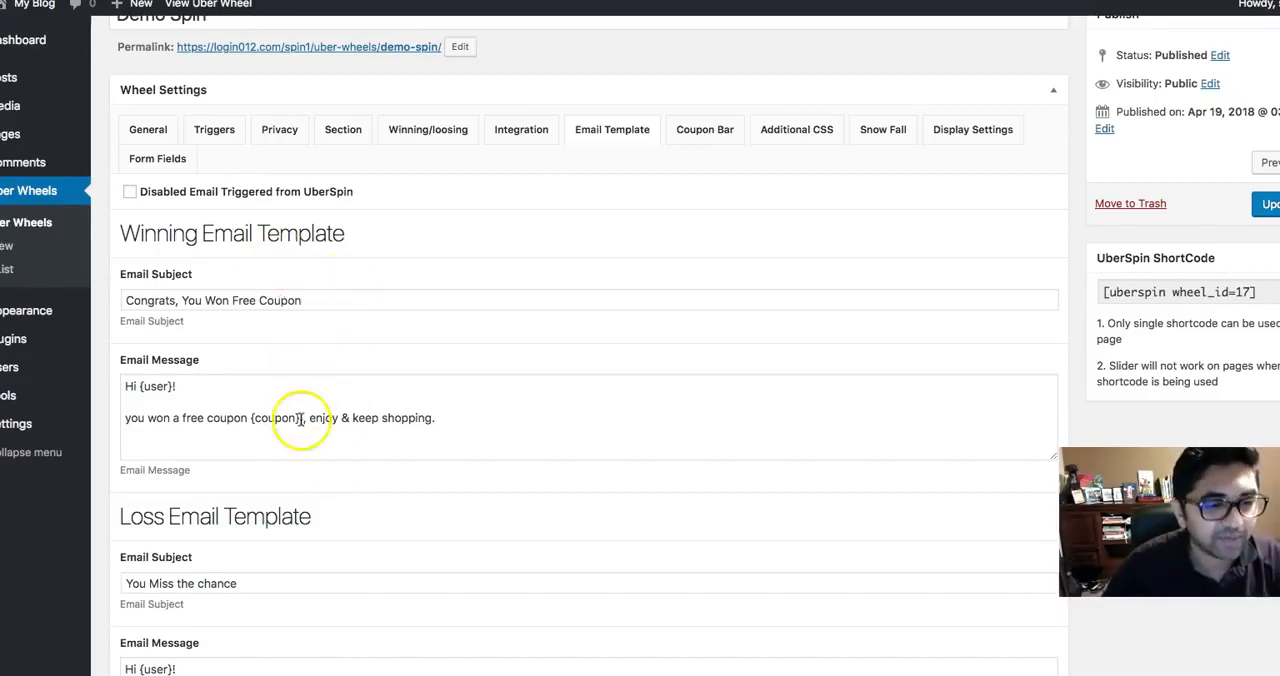
{"action": "scroll", "scroll_direction": "down", "scroll_amount": 3}
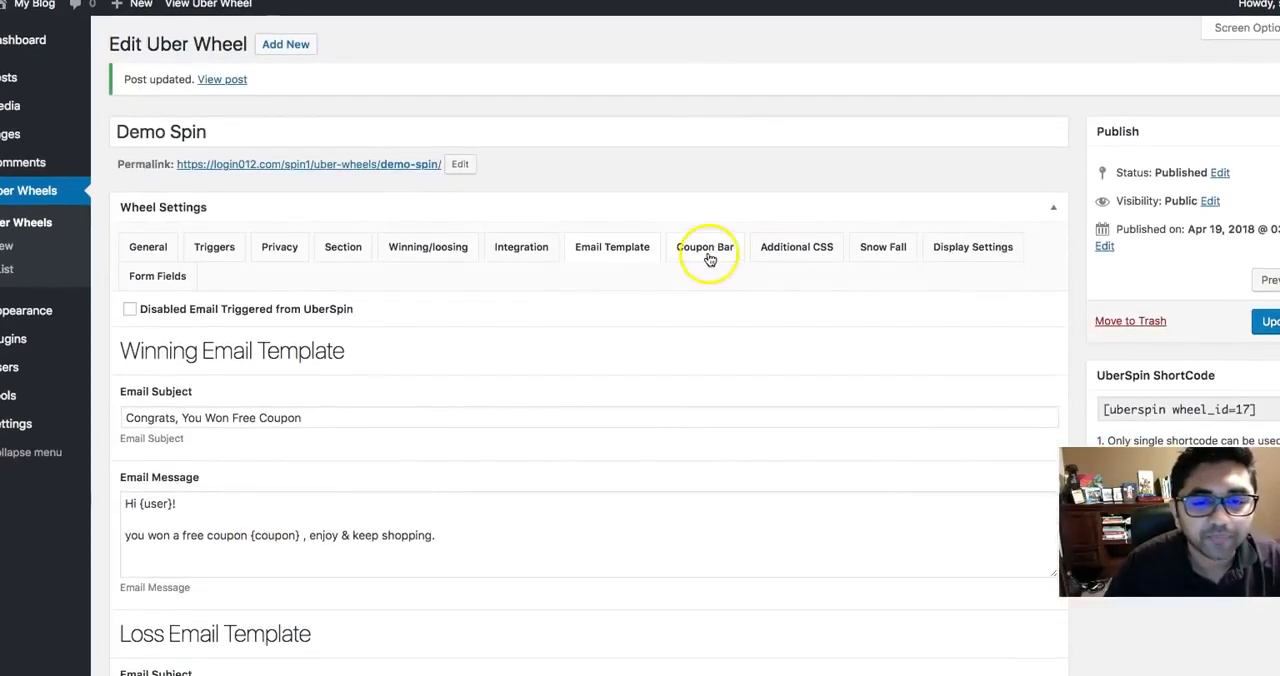
- Step through the Coupon Bar and Custom CSS settings to reach Display Settings
{"action": "left_click", "coordinate": [705, 247]}
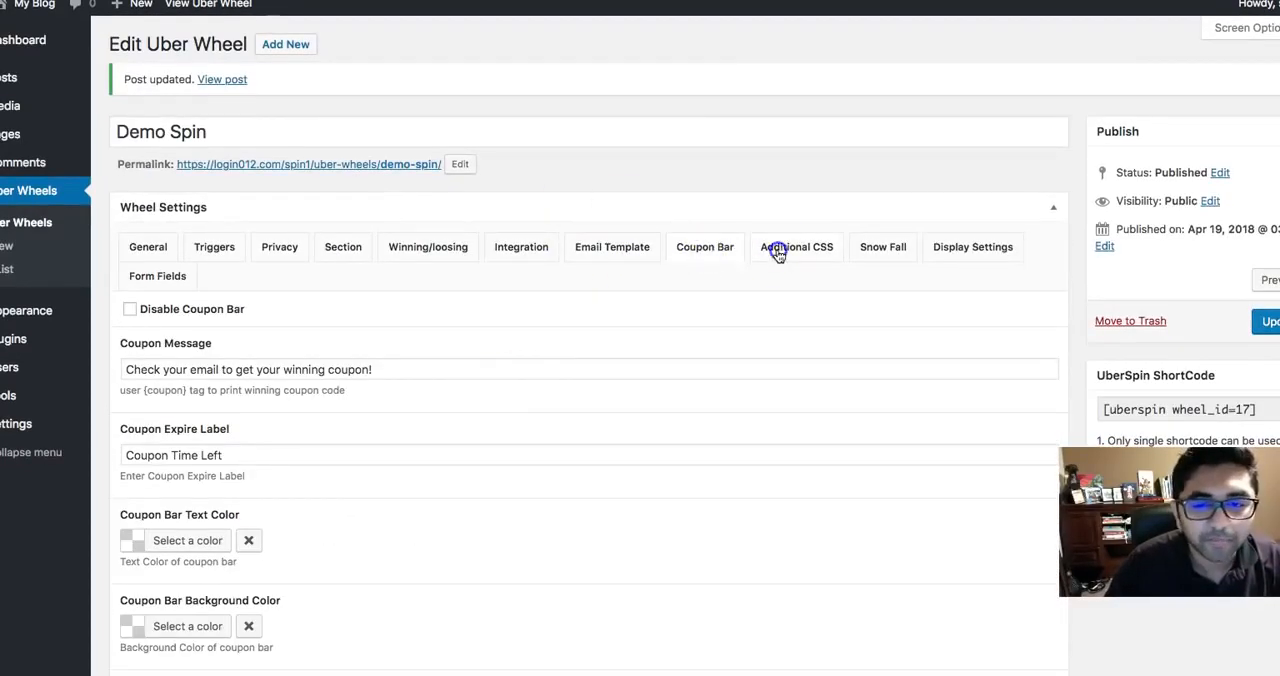
{"action": "left_click", "coordinate": [796, 247]}
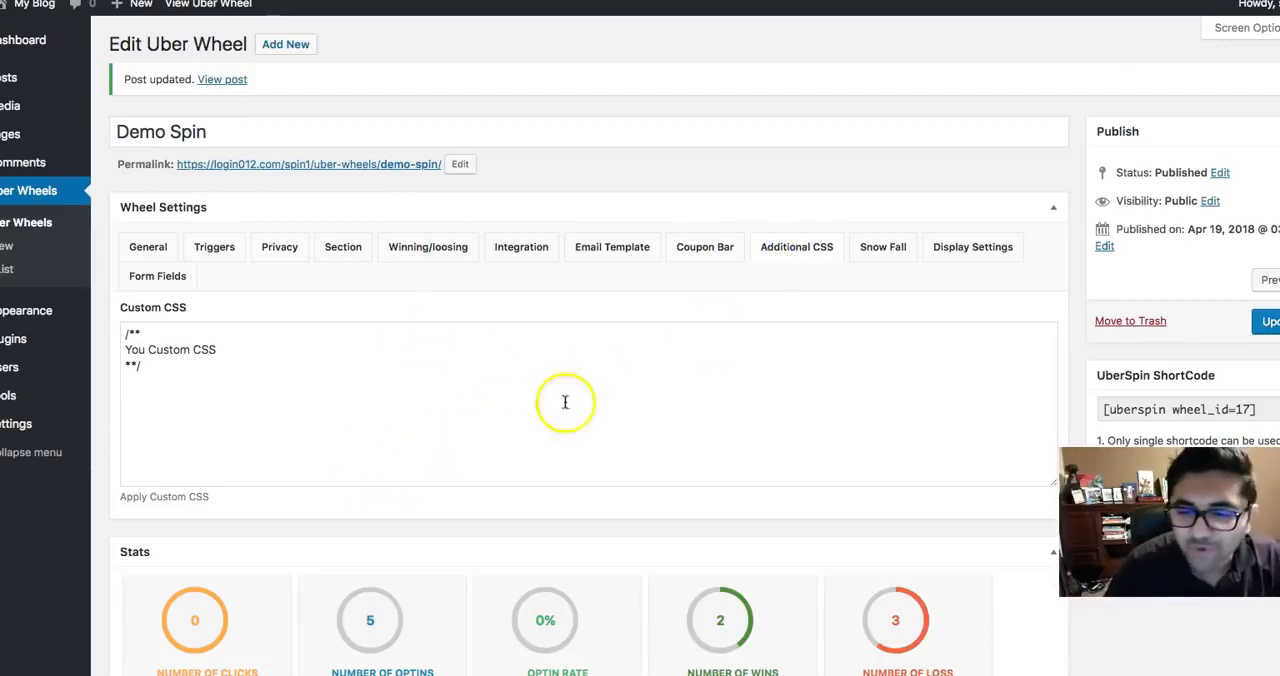
{"action": "left_click", "coordinate": [882, 247]}
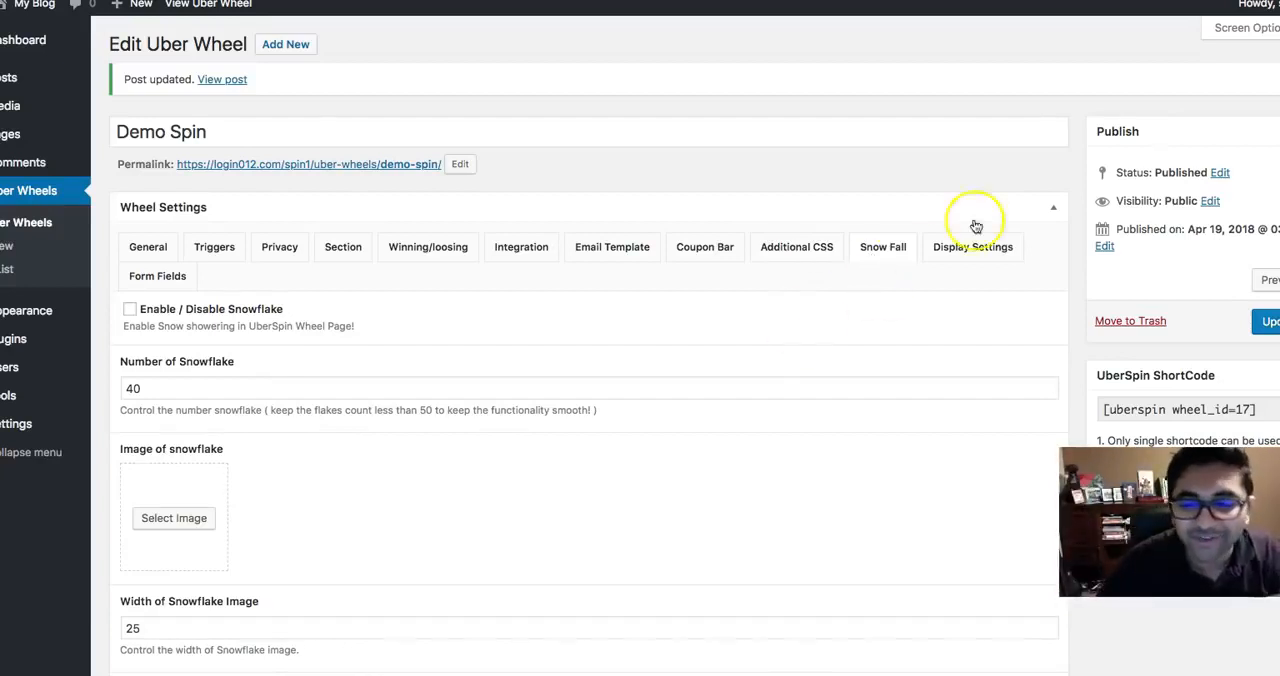
{"action": "left_click", "coordinate": [972, 247]}
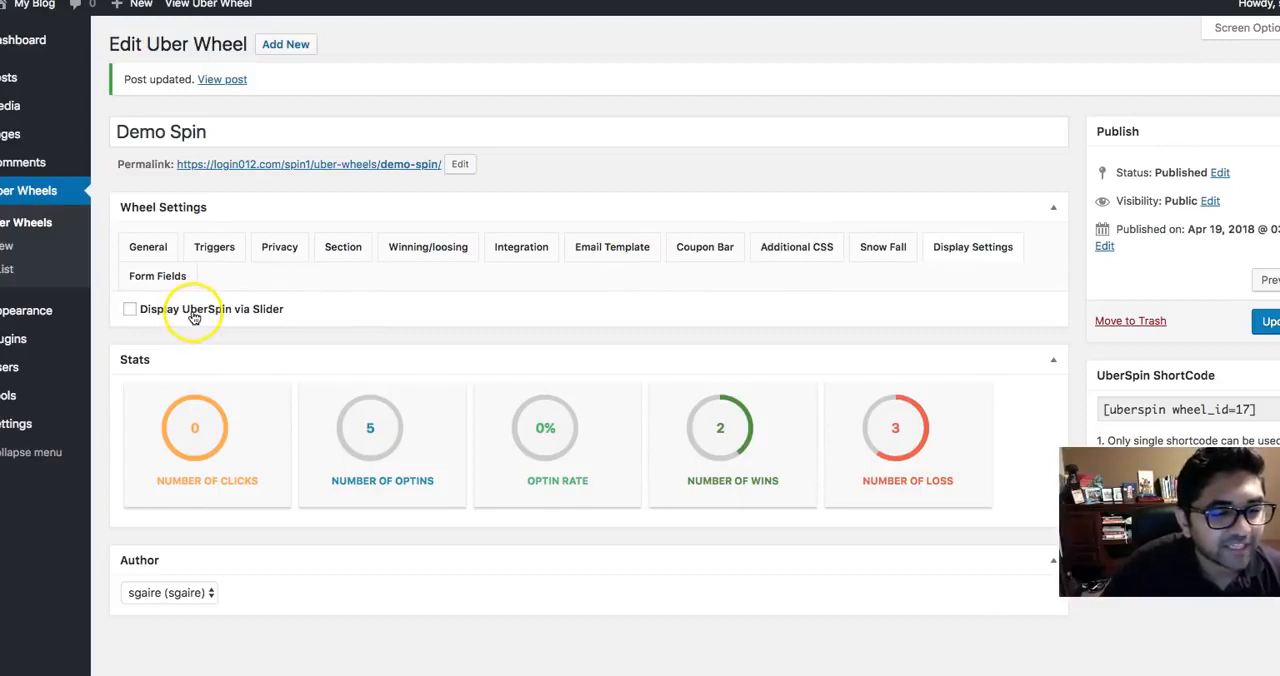
- Enable 'Display UberSpin via Slider' and 'Display UberSpin on All Pages', then review Triggers
{"action": "left_click", "coordinate": [129, 308]}
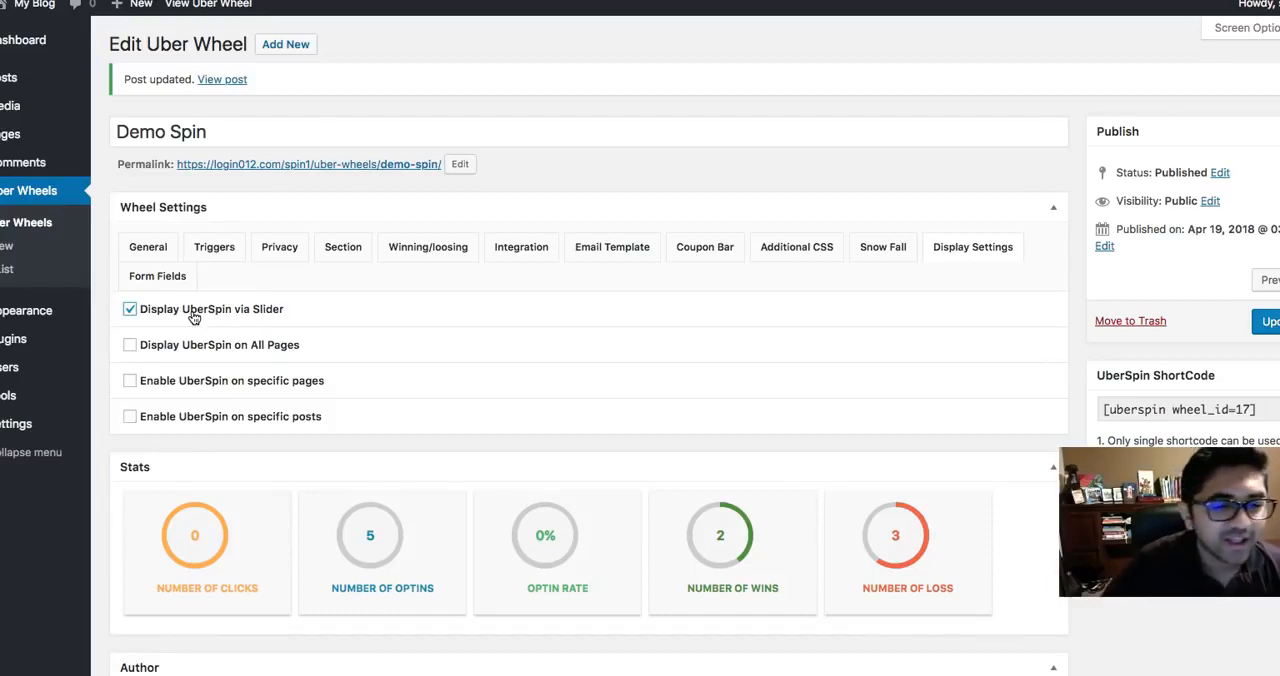
{"action": "left_click", "coordinate": [129, 344]}
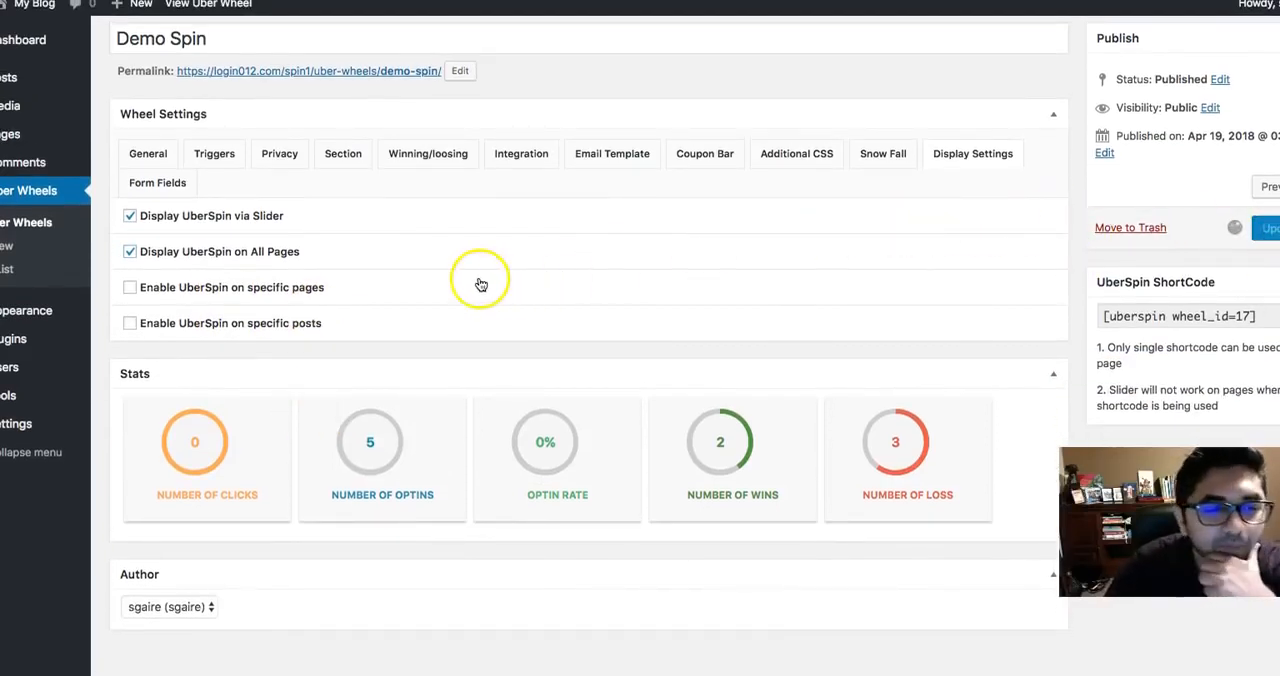
{"action": "mouse_move", "coordinate": [185, 178]}
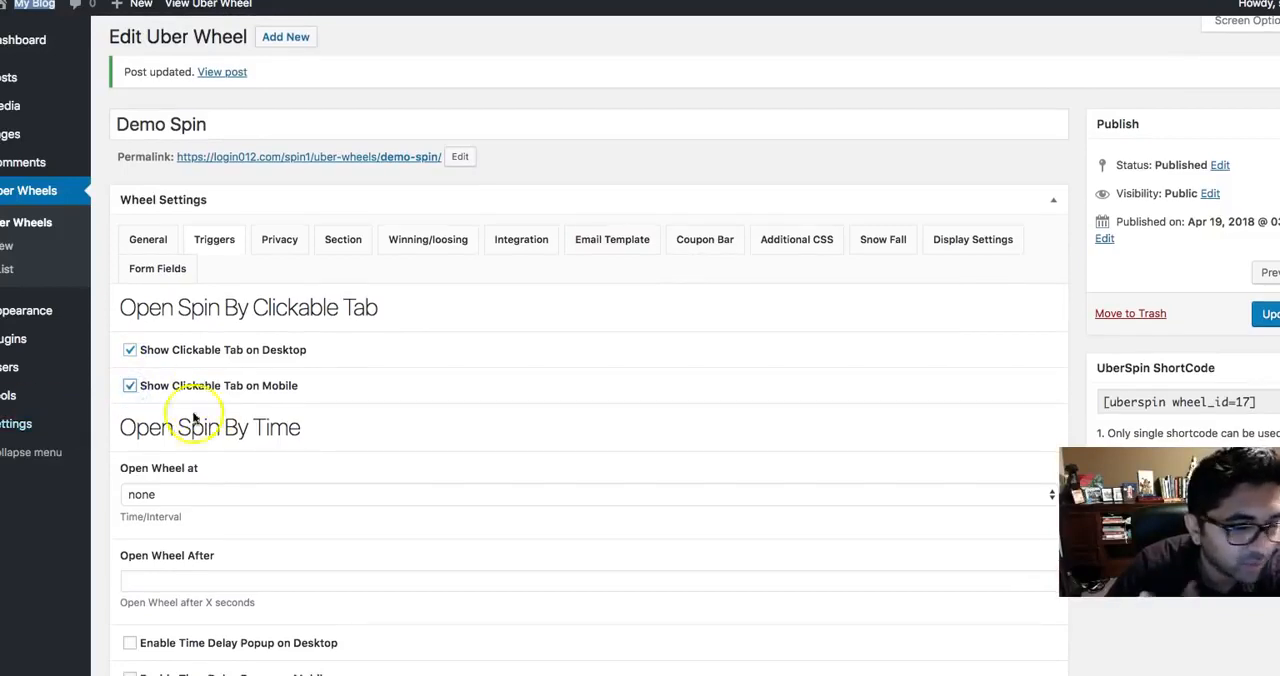
{"action": "scroll", "scroll_direction": "down", "scroll_amount": 3}
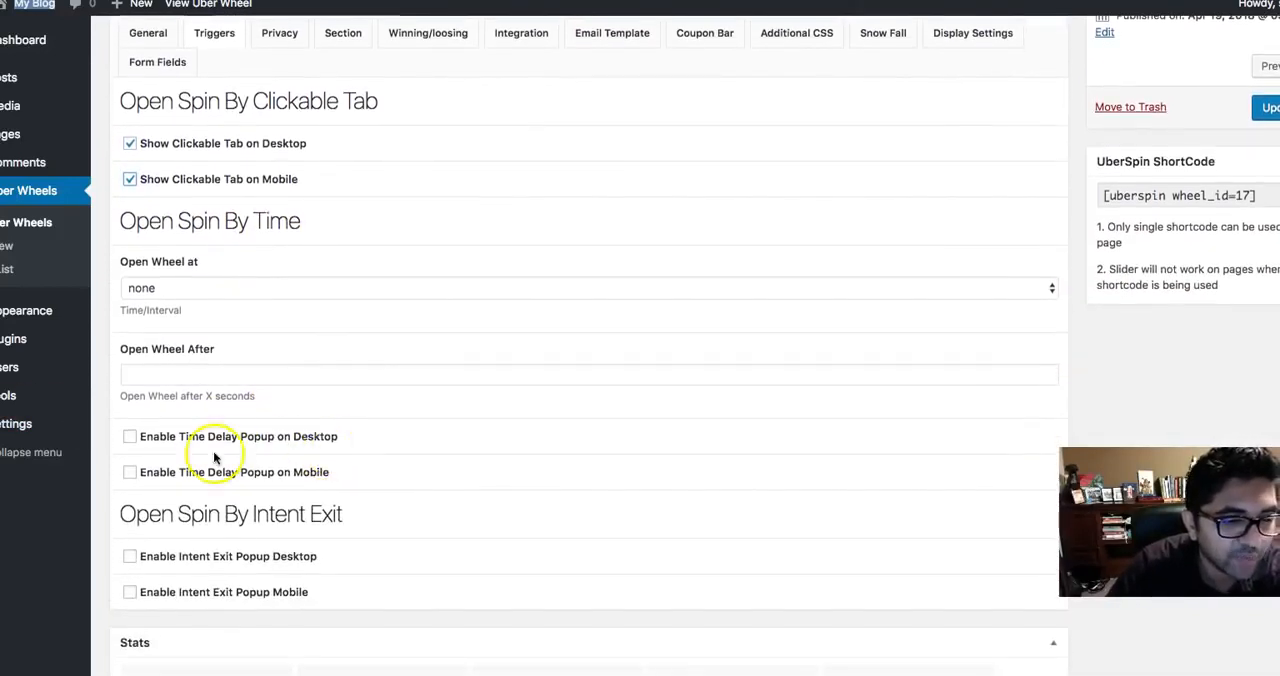
{"action": "mouse_move", "coordinate": [213, 543]}
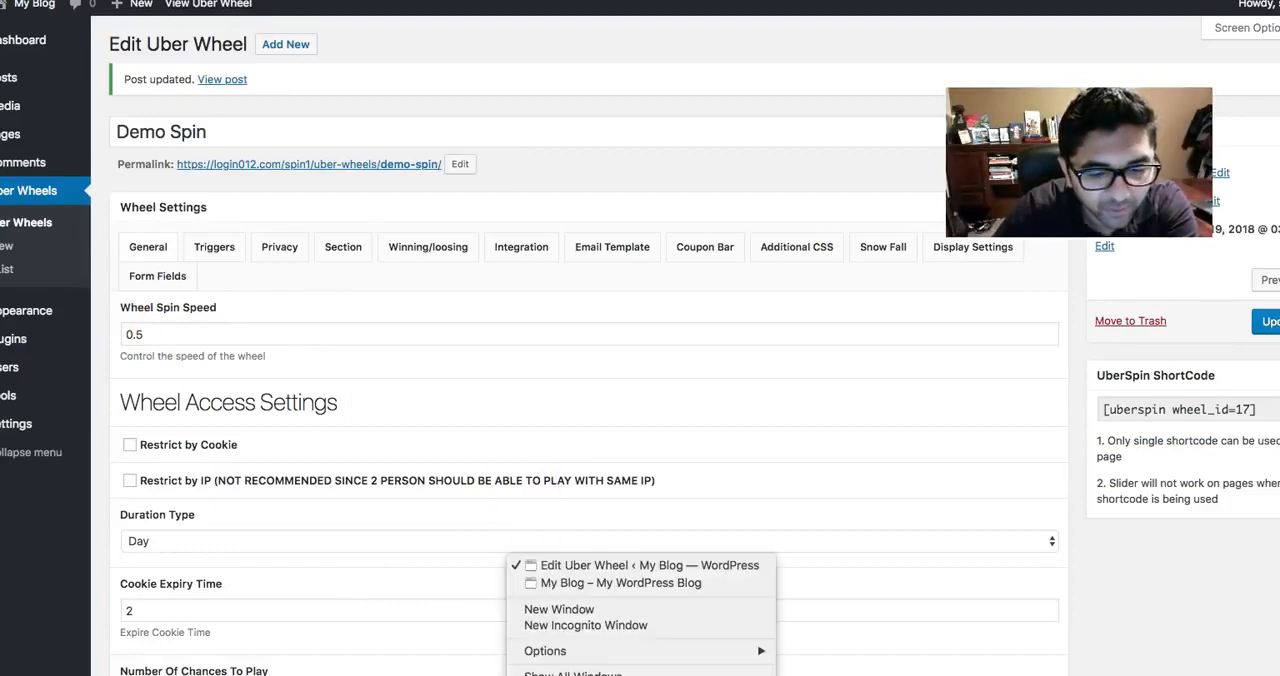
- On the blog, open the Try Spin to Win! tab and enter email 'Satish@' and name 'Satish'
{"action": "left_click", "coordinate": [621, 583]}
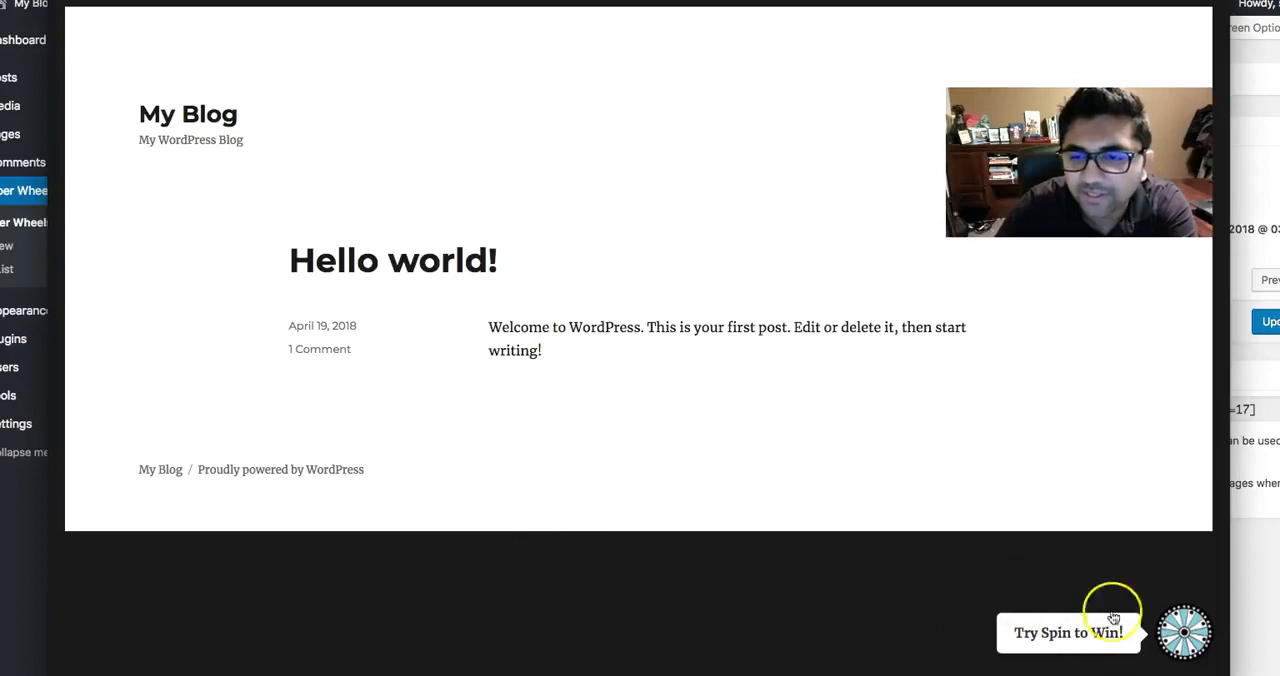
{"action": "mouse_move", "coordinate": [987, 519]}
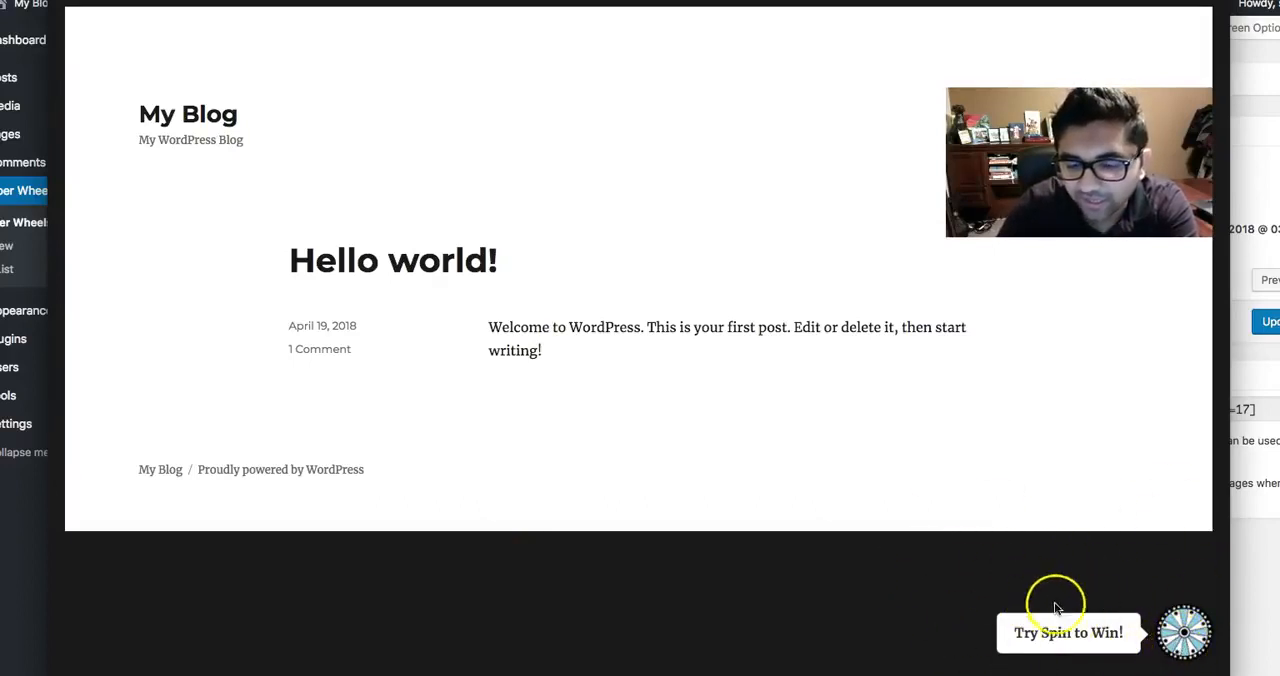
{"action": "mouse_move", "coordinate": [676, 490]}
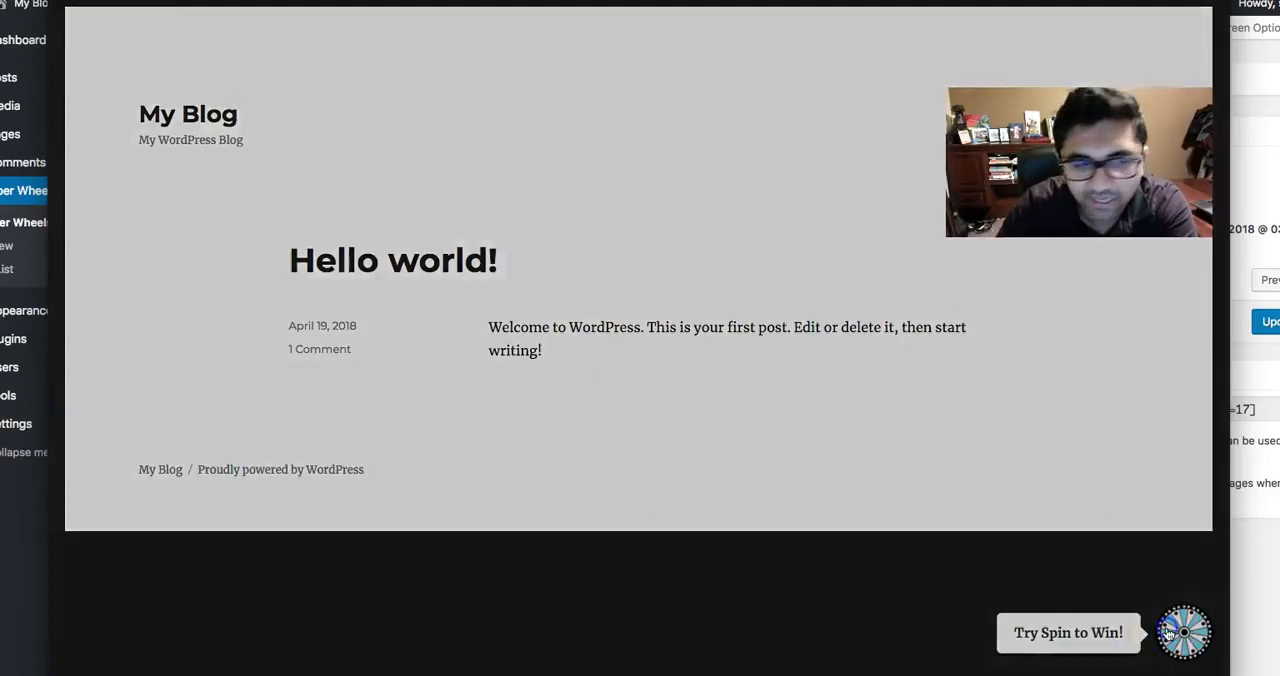
{"action": "left_click", "coordinate": [1185, 632]}
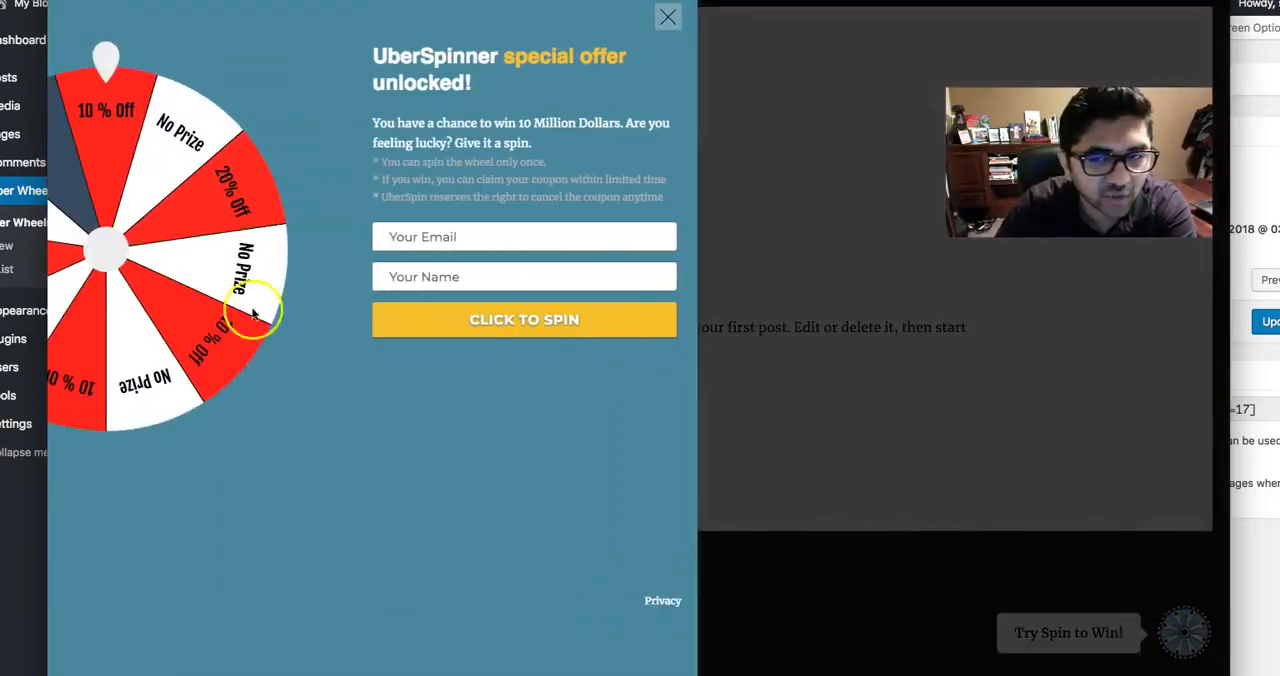
{"action": "left_click", "coordinate": [667, 17]}
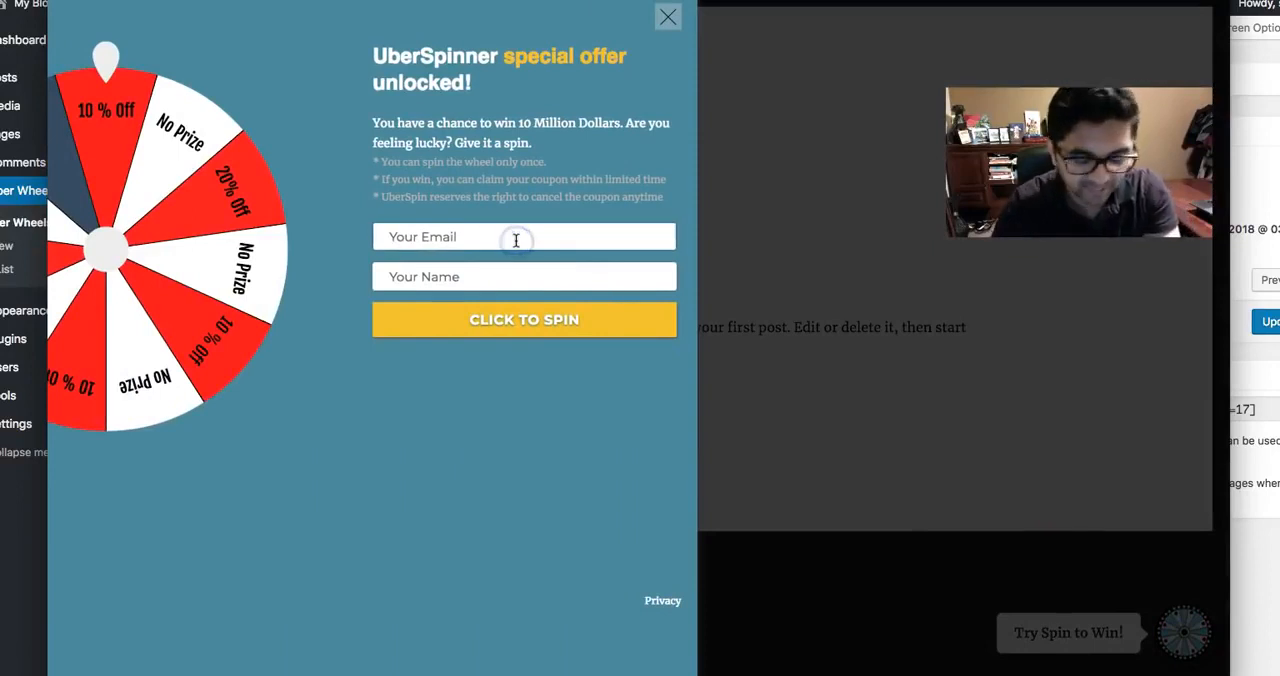
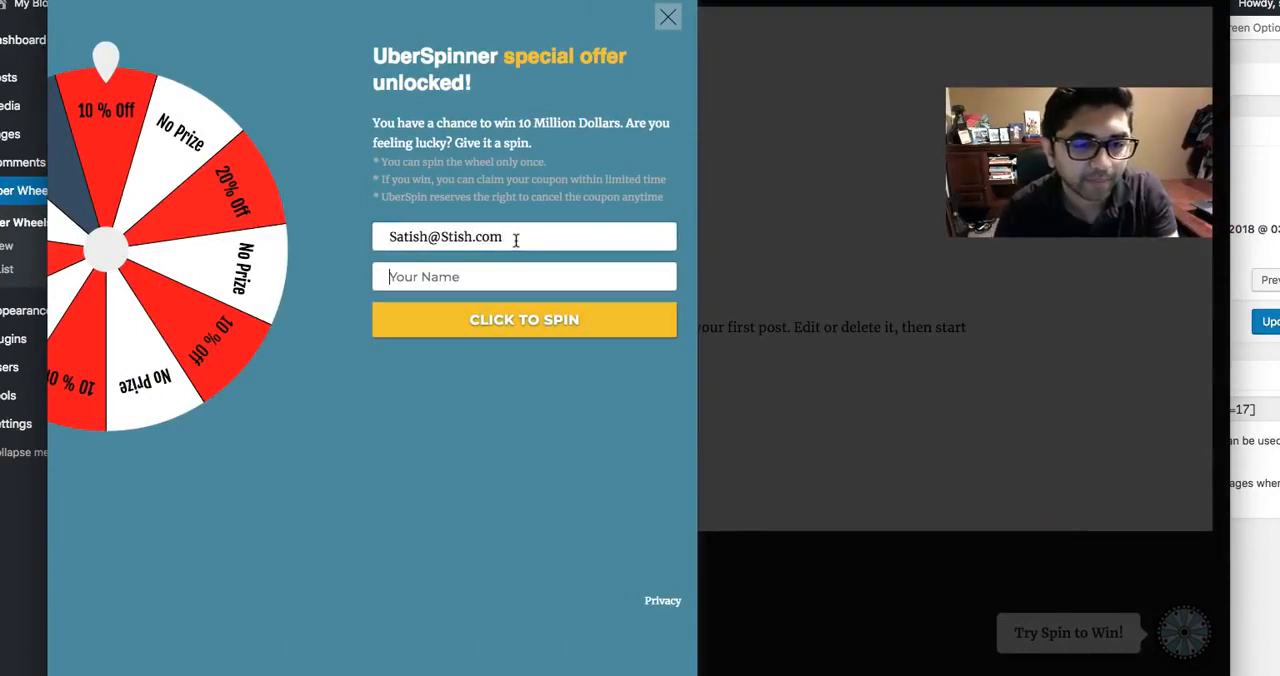
{"action": "type", "text": "Satish"}
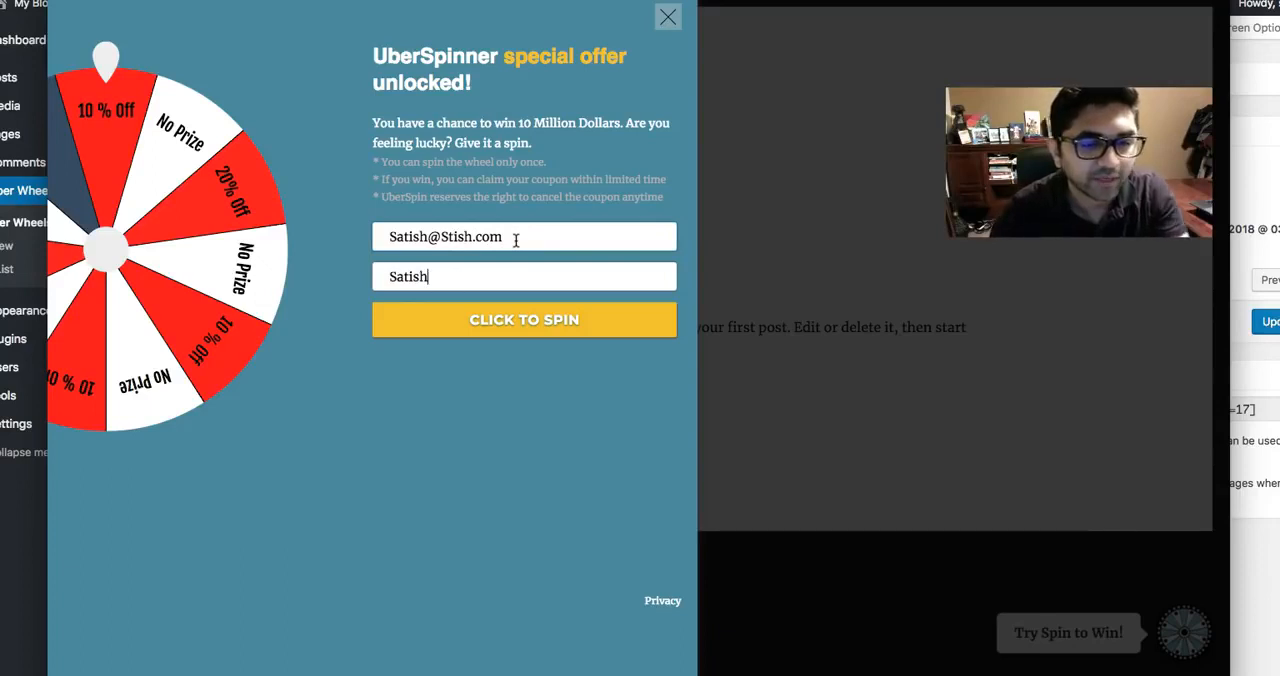
- Spin the Demo Spin wheel, then go back to its UberSpin editor in admin
{"action": "left_click", "coordinate": [523, 319]}
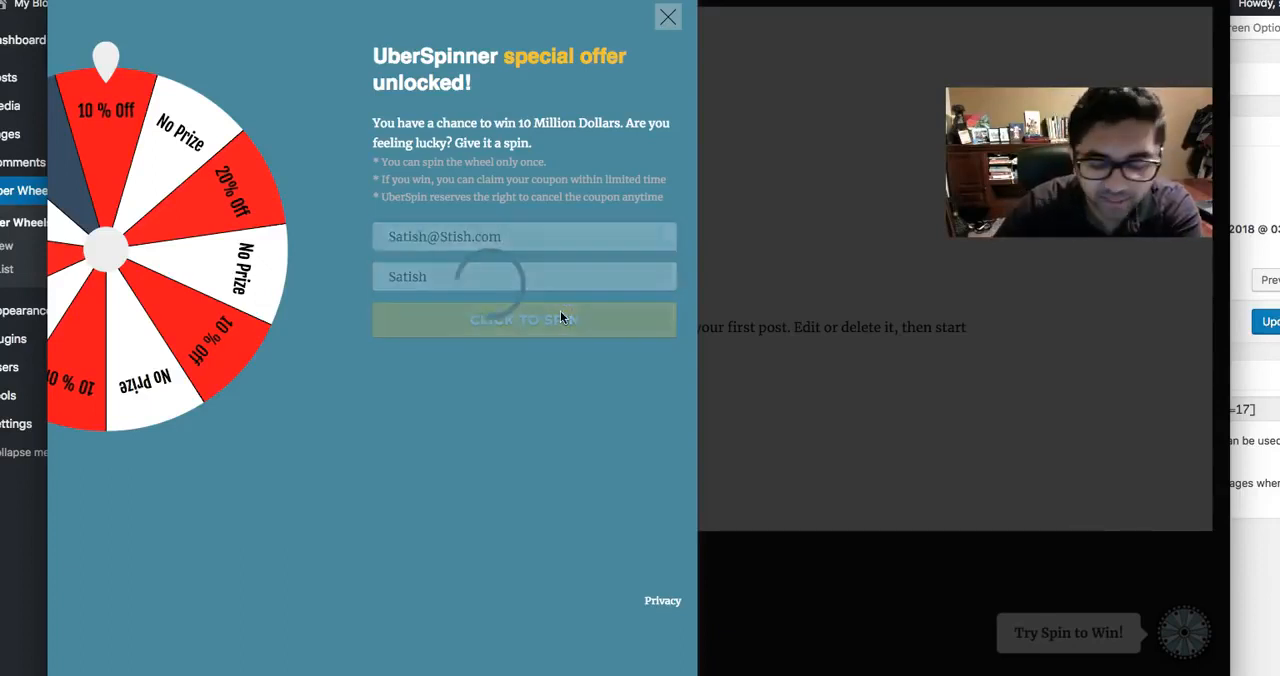
{"action": "left_click", "coordinate": [523, 319]}
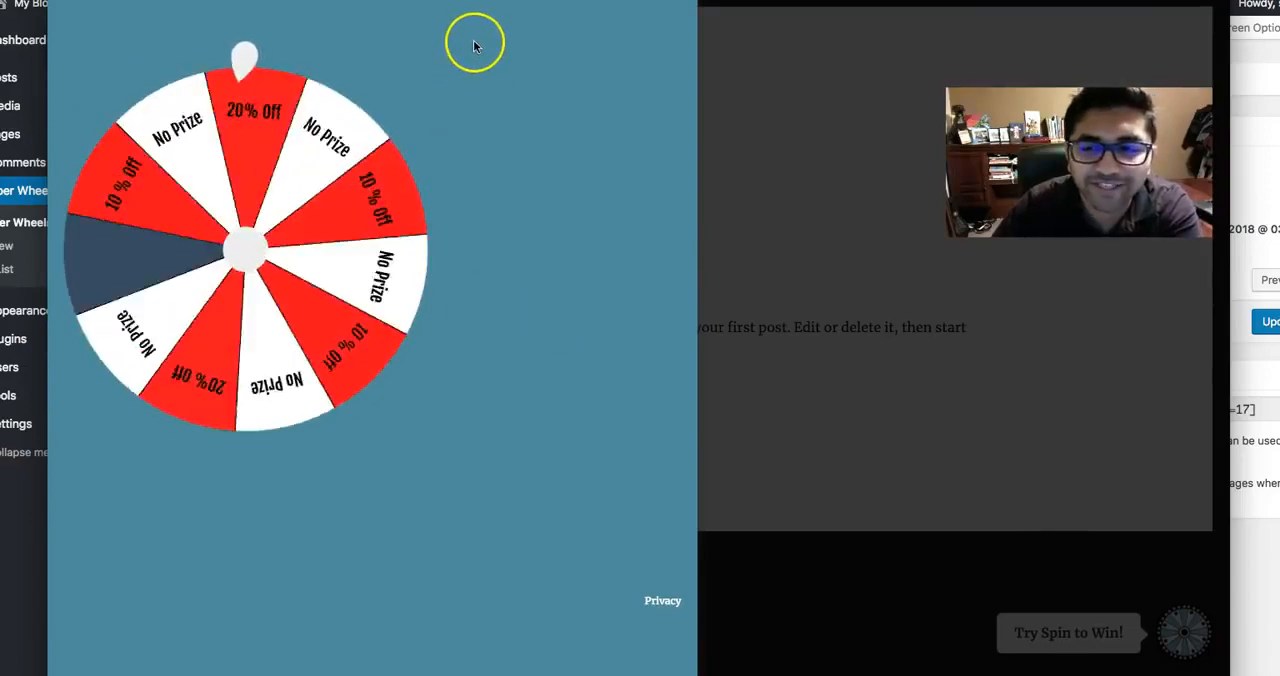
{"action": "left_click", "coordinate": [1068, 632]}
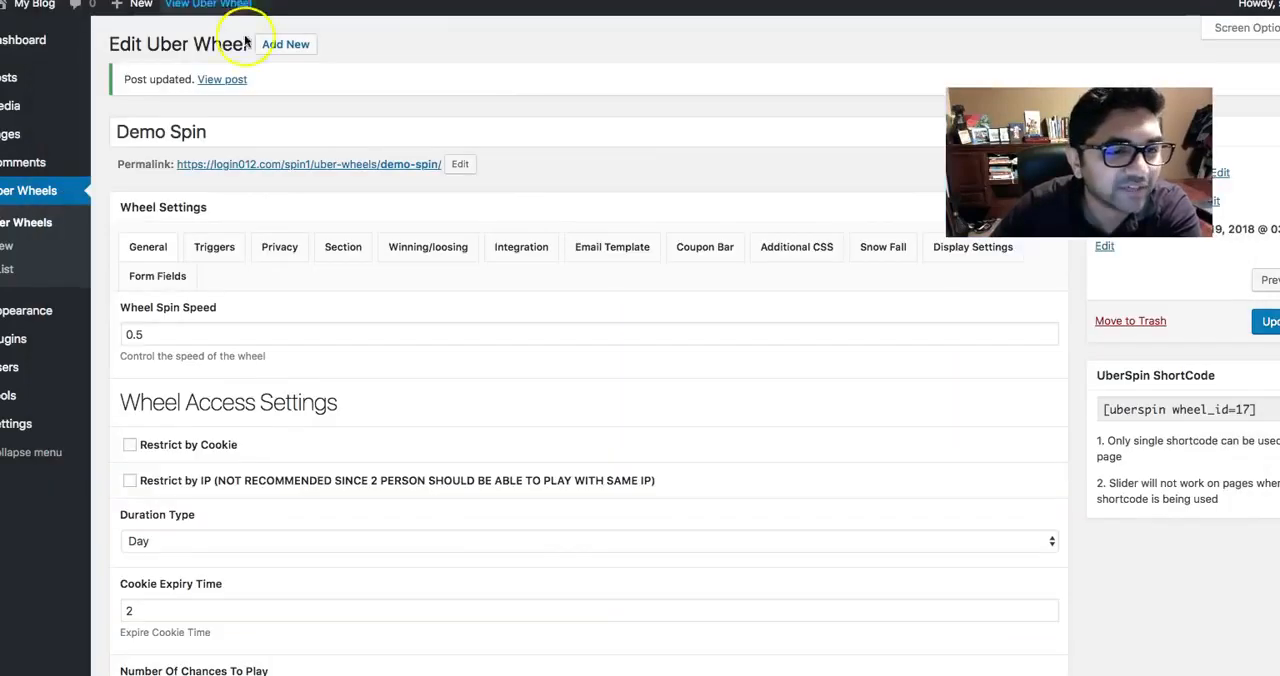
{"action": "mouse_move", "coordinate": [797, 321]}
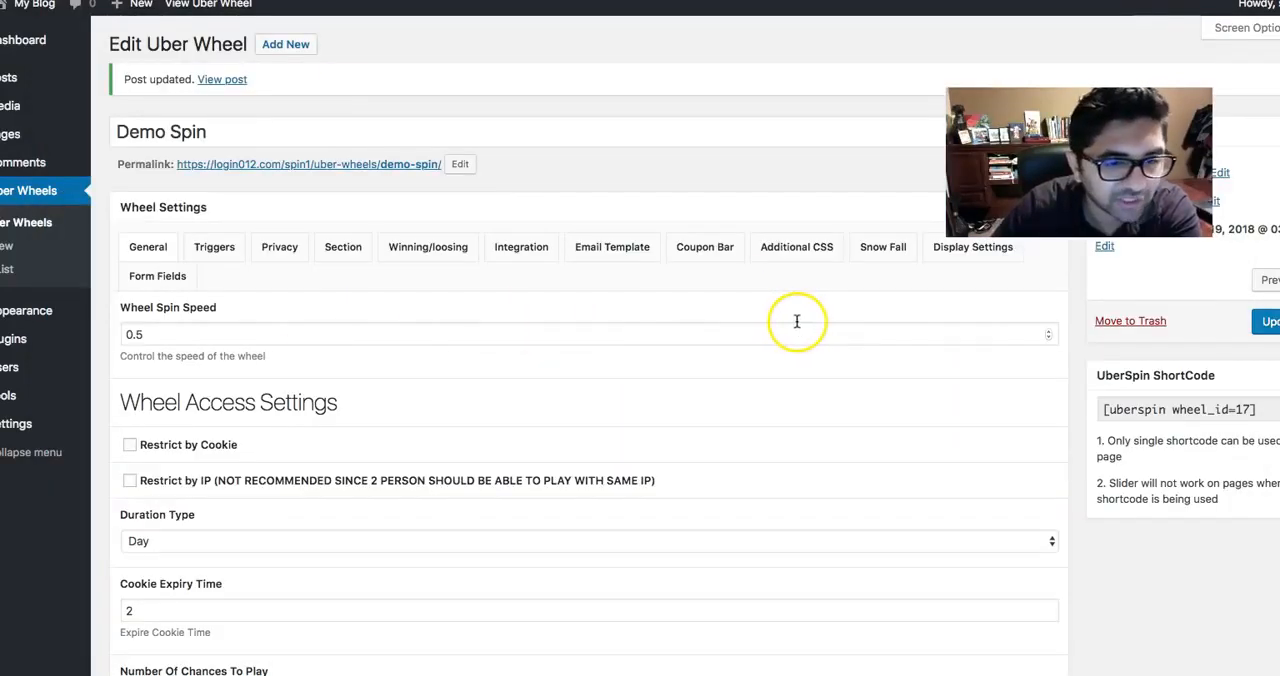
{"action": "mouse_move", "coordinate": [615, 363]}
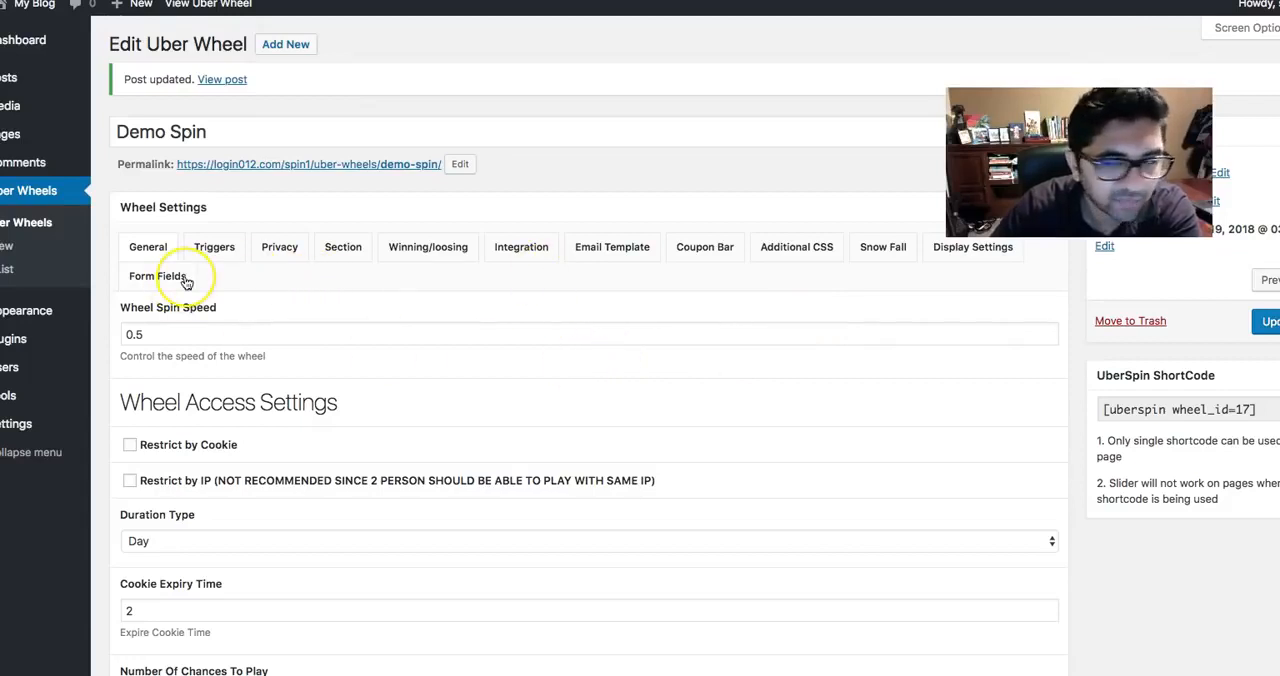
- View Demo Spin's Form Fields, with its single Name field, and the available field types
{"action": "left_click", "coordinate": [156, 276]}
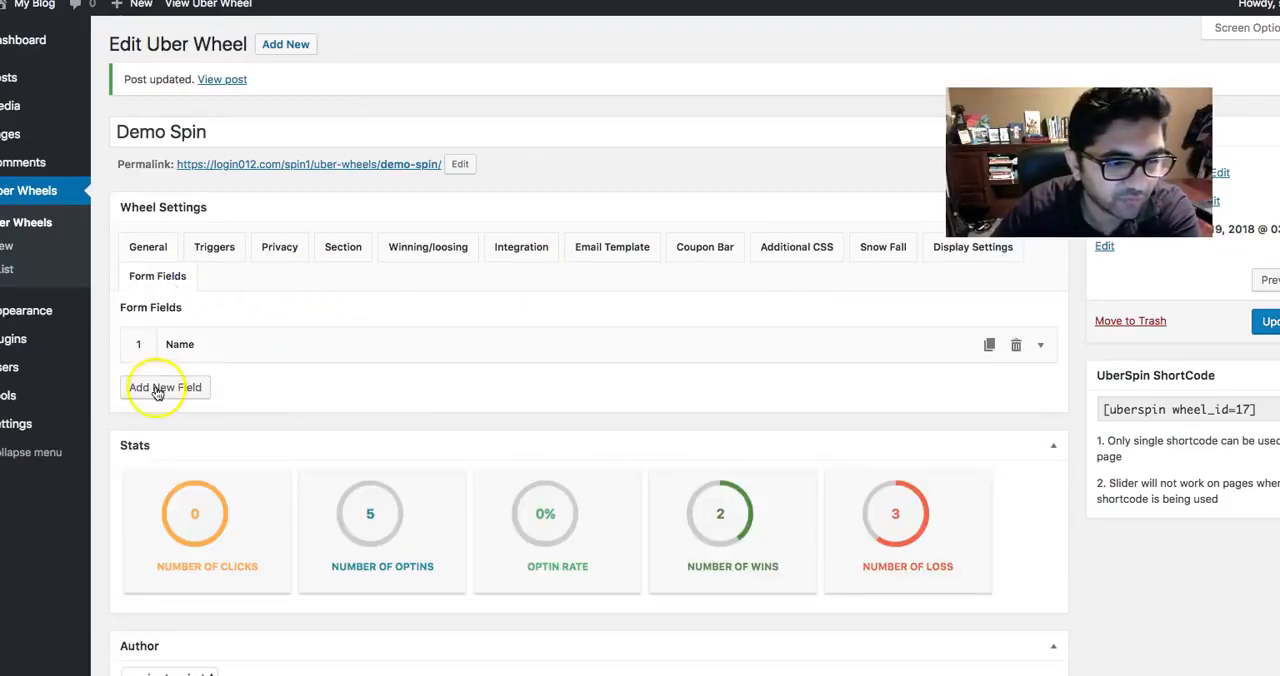
{"action": "left_click", "coordinate": [165, 387]}
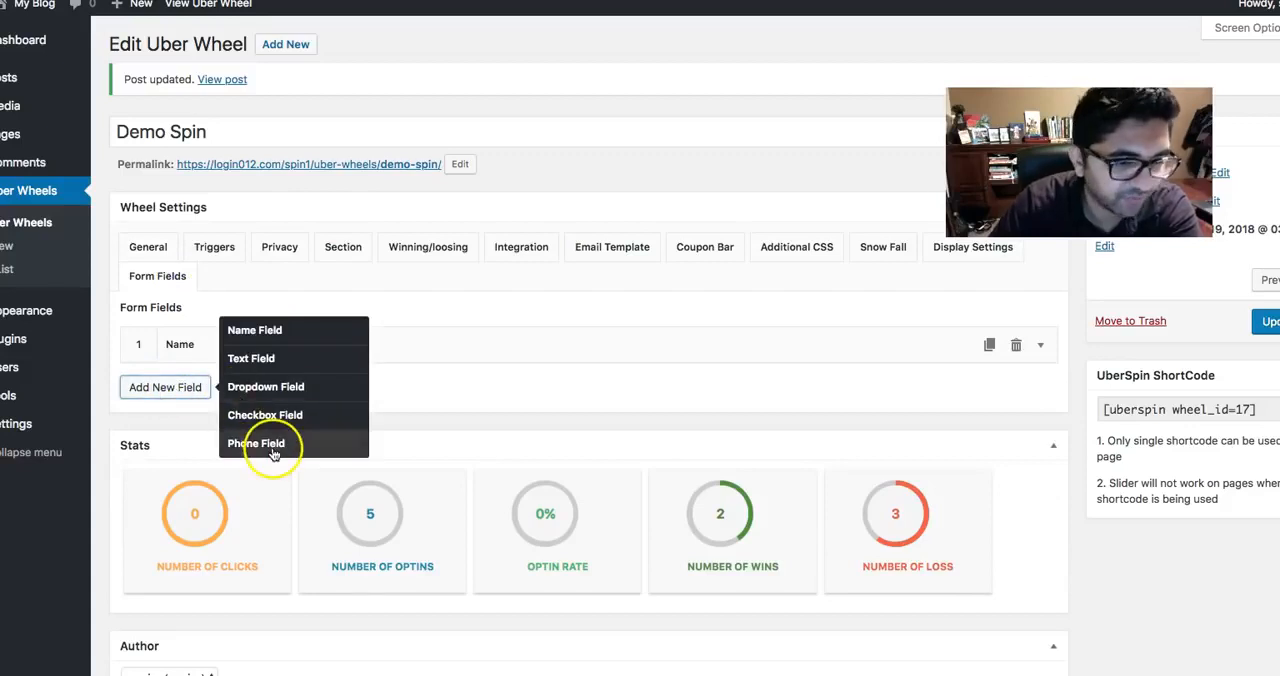
{"action": "mouse_move", "coordinate": [263, 357]}
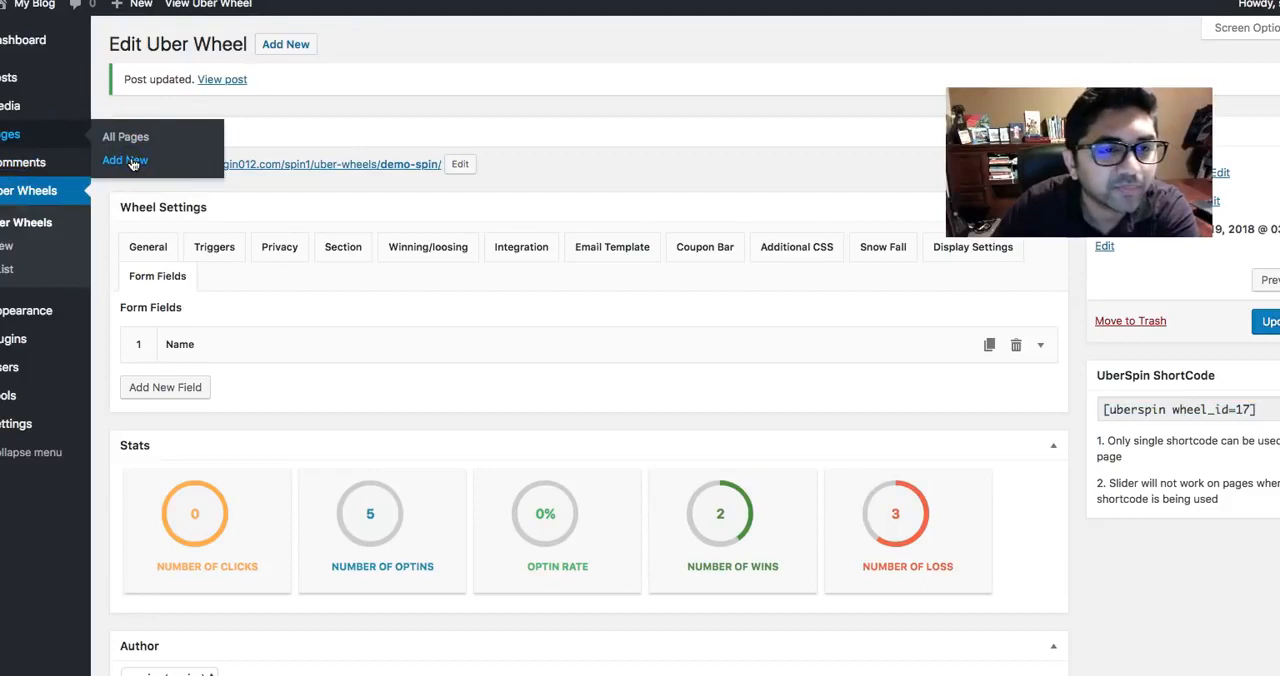
- Create a new page titled 'fasdfas' and scroll through its editor
{"action": "left_click", "coordinate": [124, 160]}
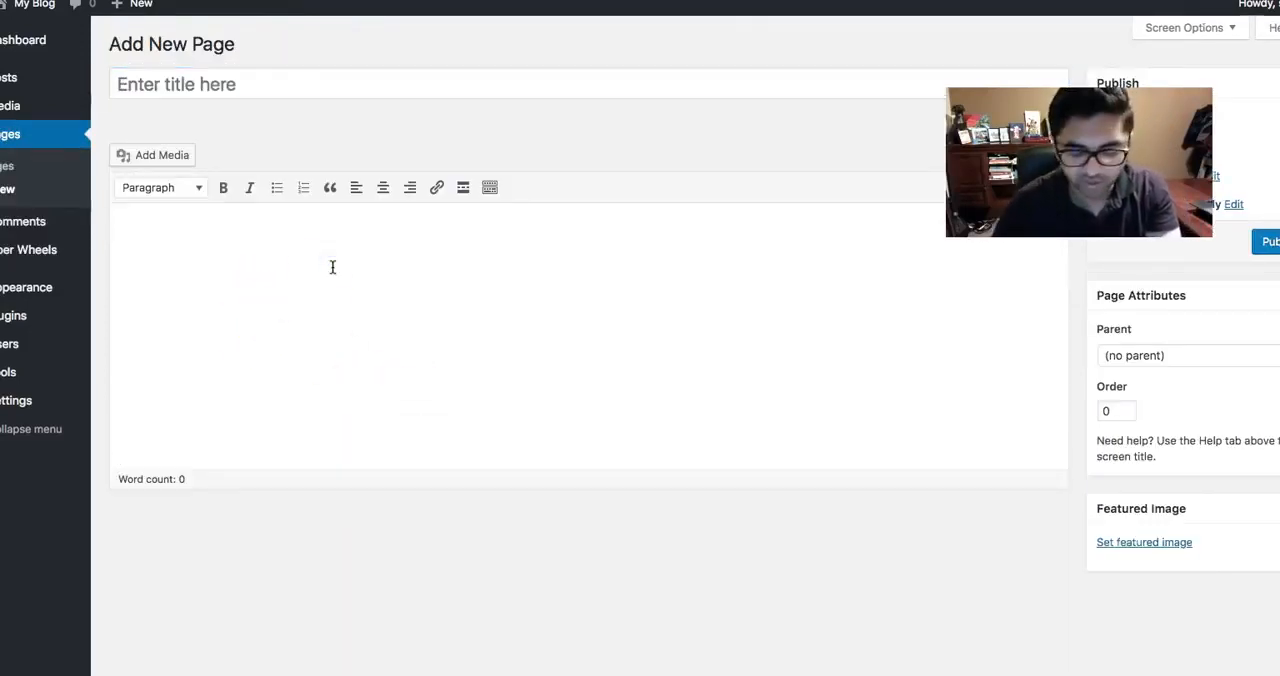
{"action": "type", "text": "fasdfas"}
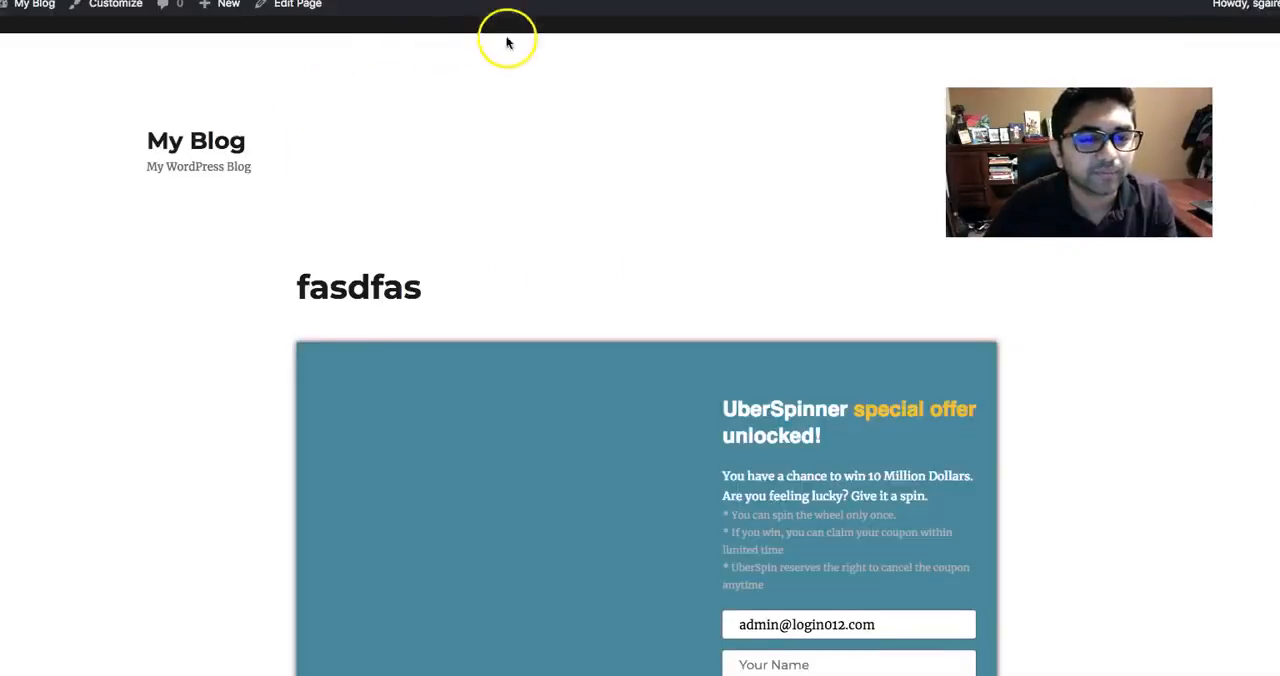
{"action": "scroll", "scroll_direction": "down", "scroll_amount": 3}
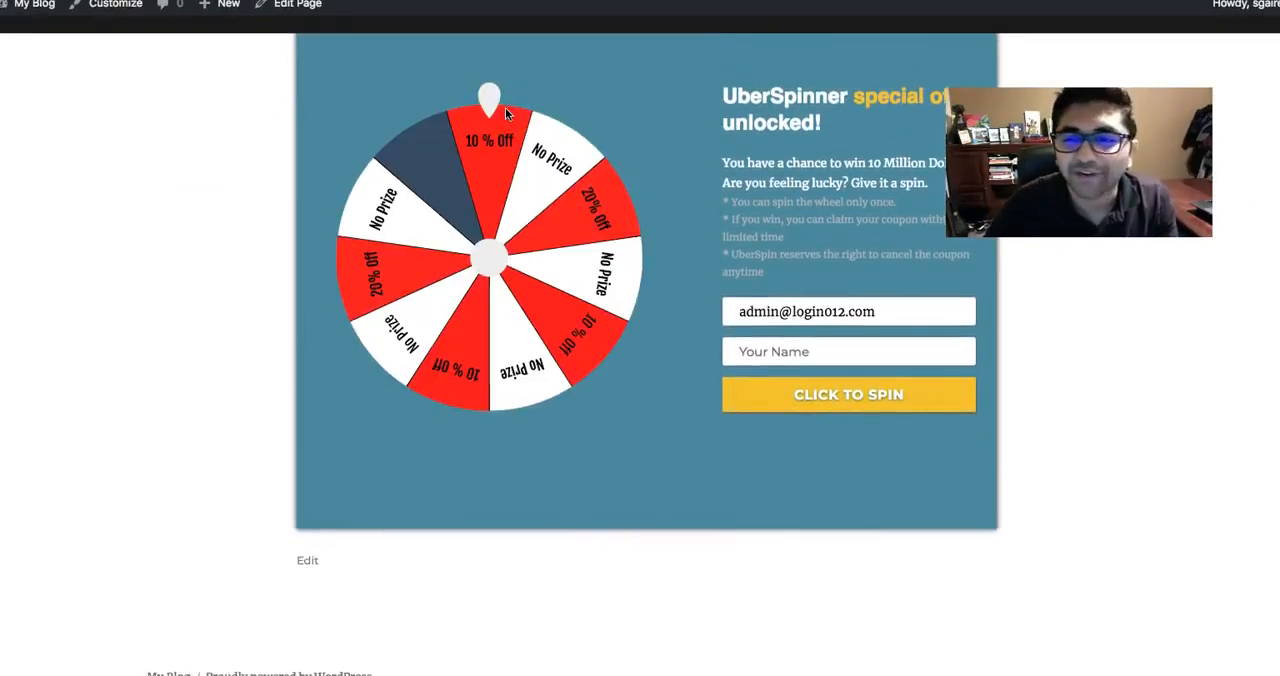